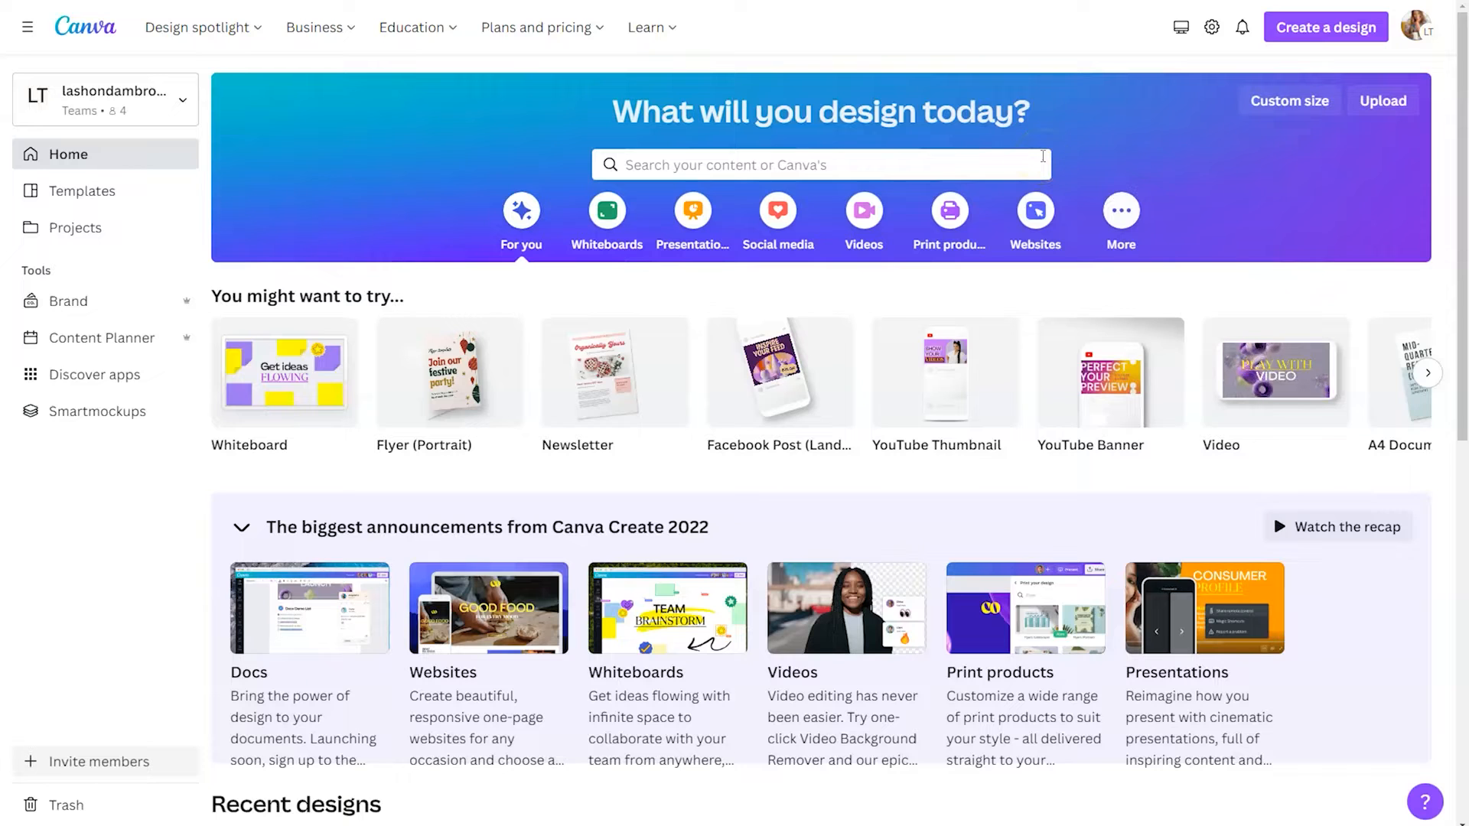
mouse_move(649, 242)
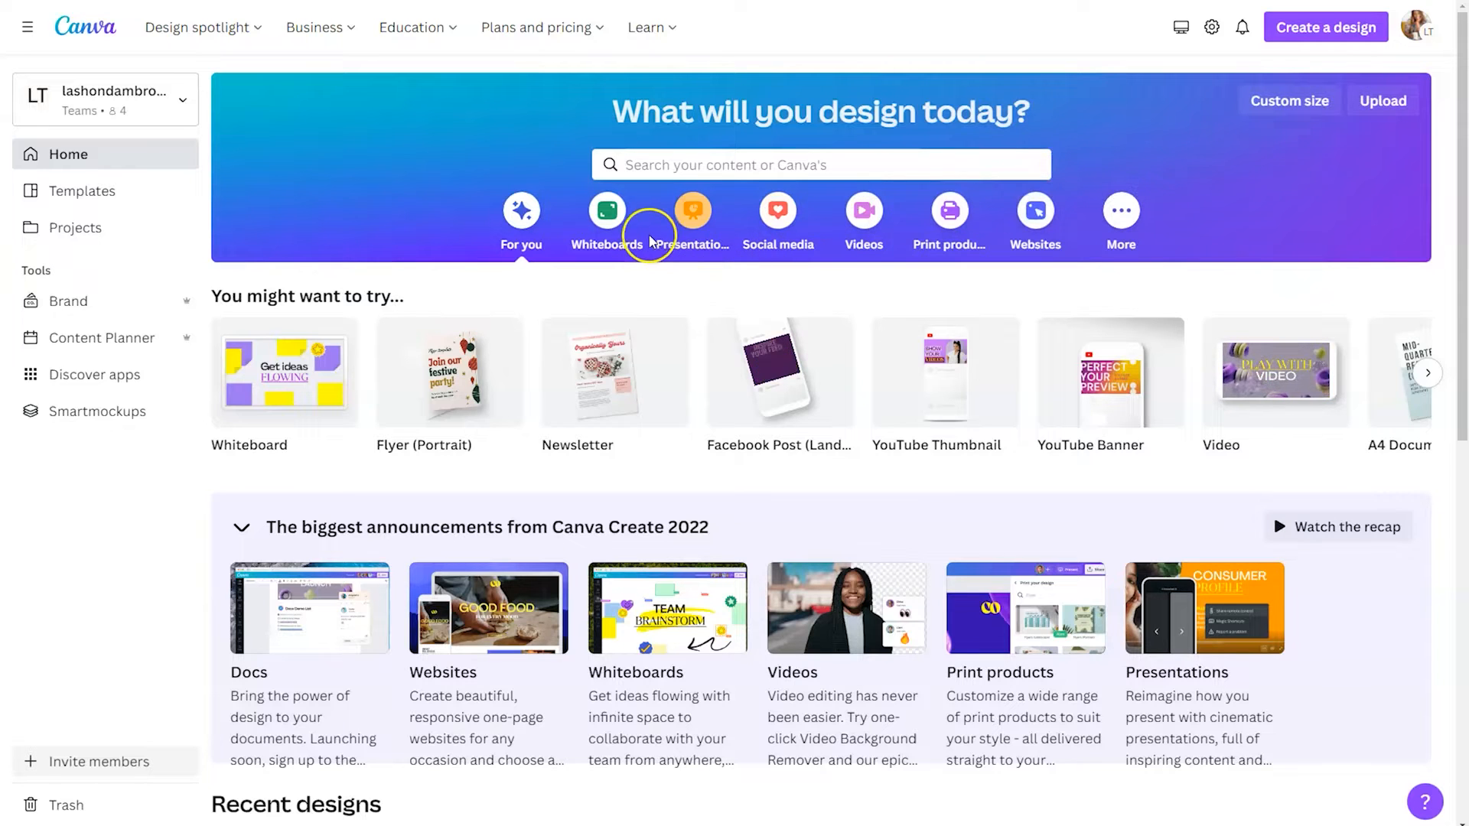
mouse_move(1276, 374)
text(presentation)
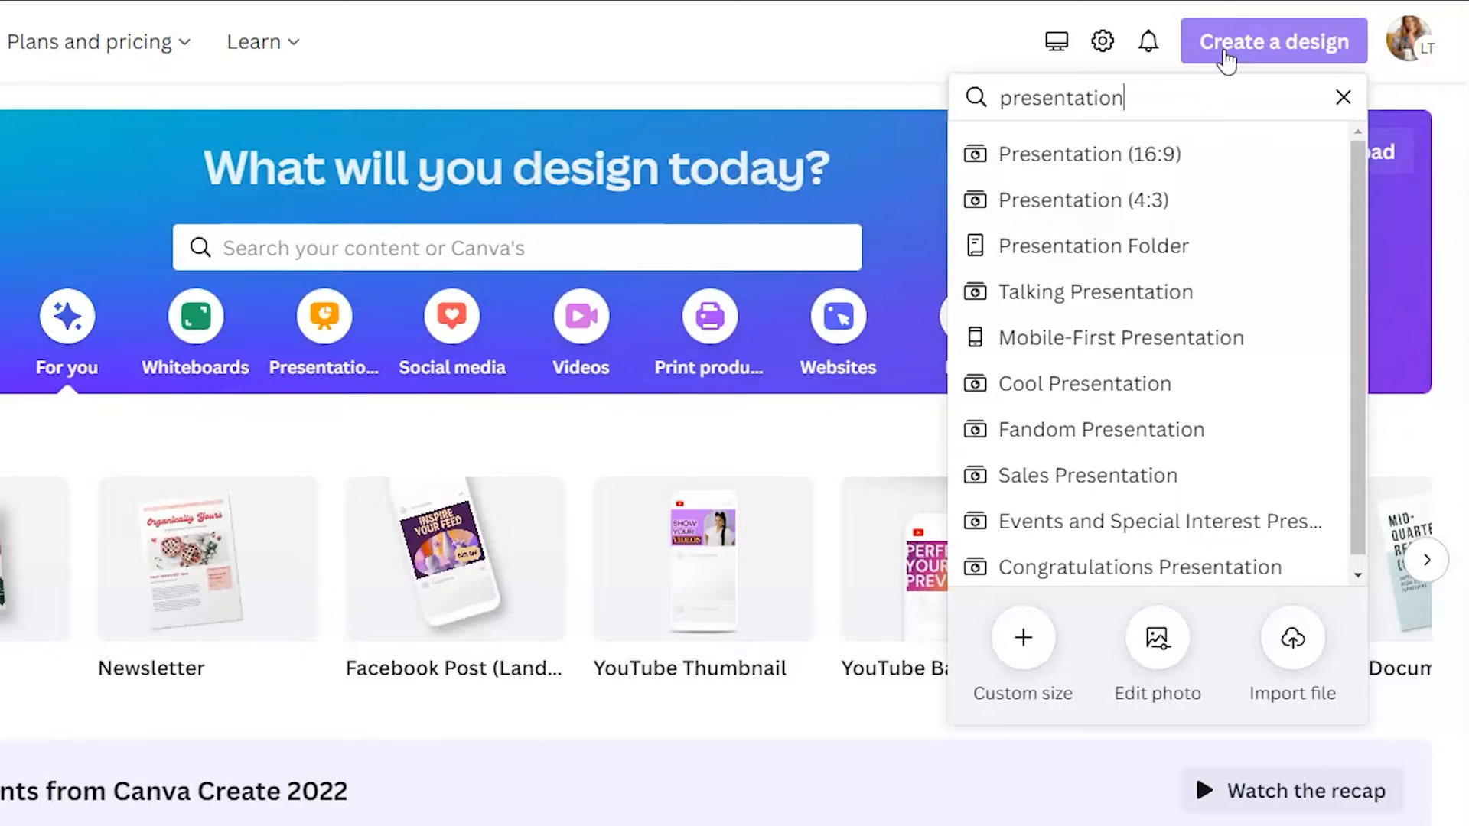
mouse_move(1216, 108)
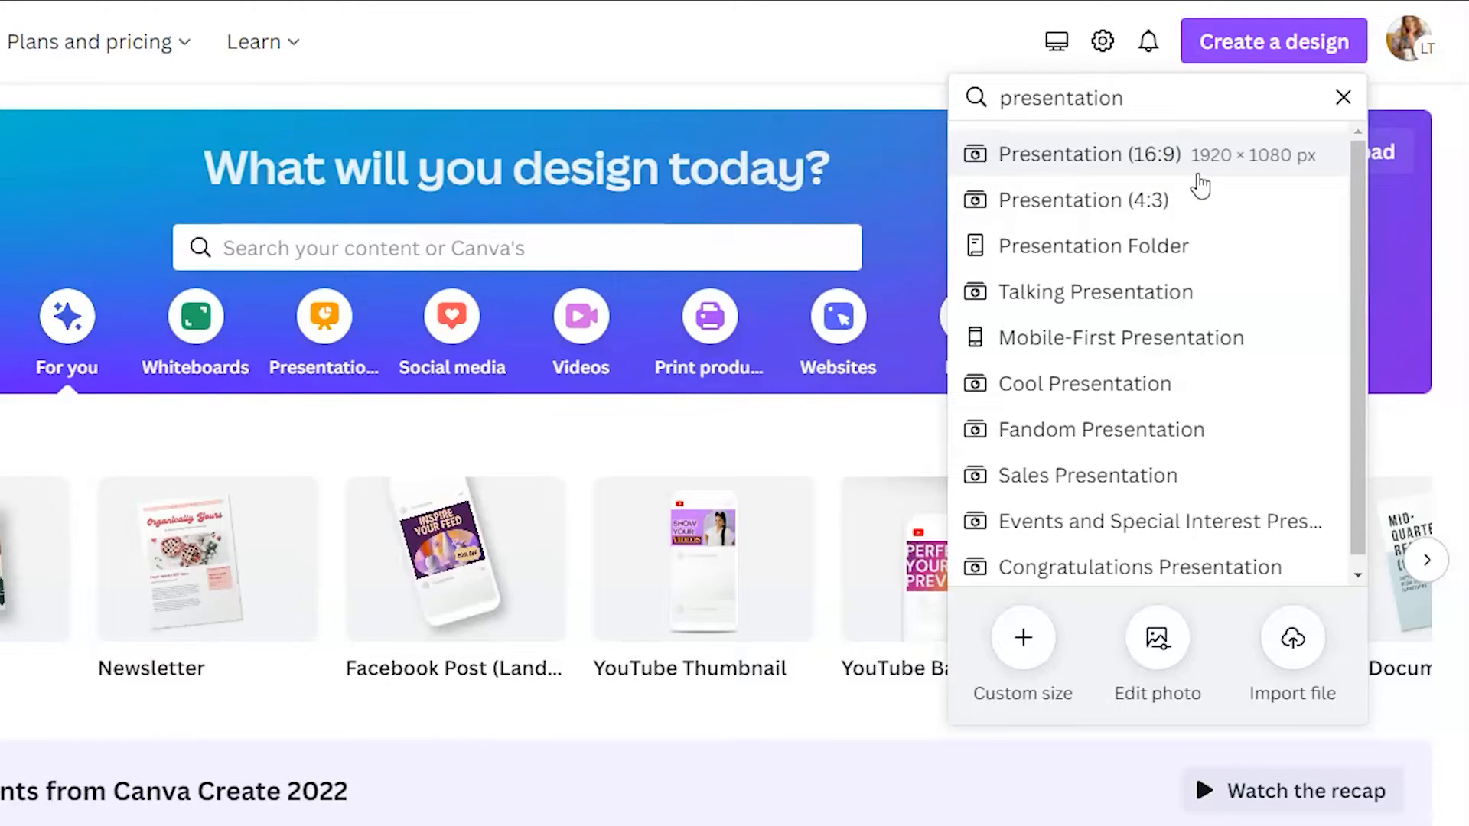
Step: Start a new blank Presentation (16:9) design from the Canva home page
click(1086, 155)
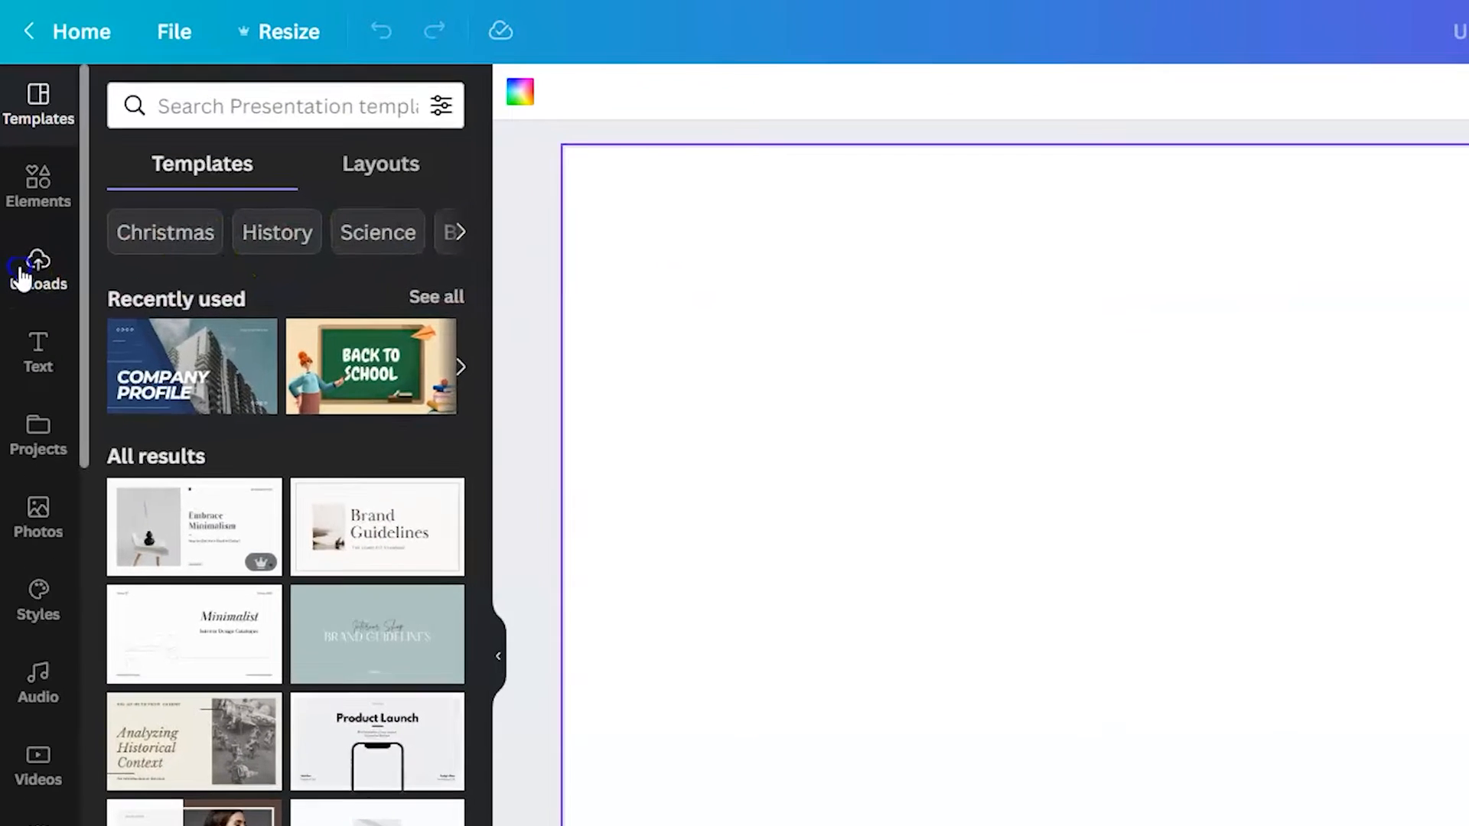
Step: Show the Uploads library filtered to previously uploaded videos
click(37, 273)
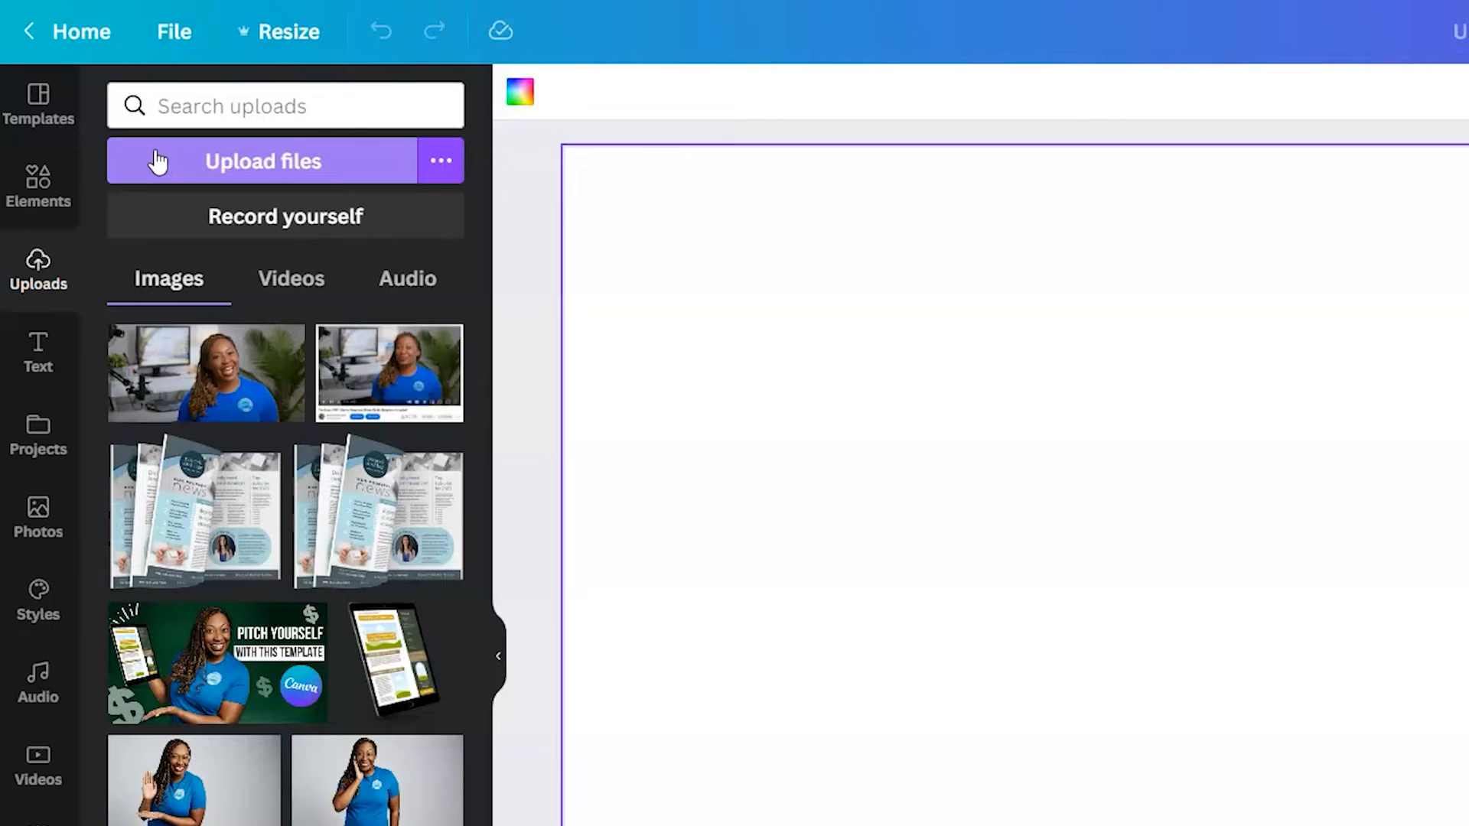
mouse_move(243, 216)
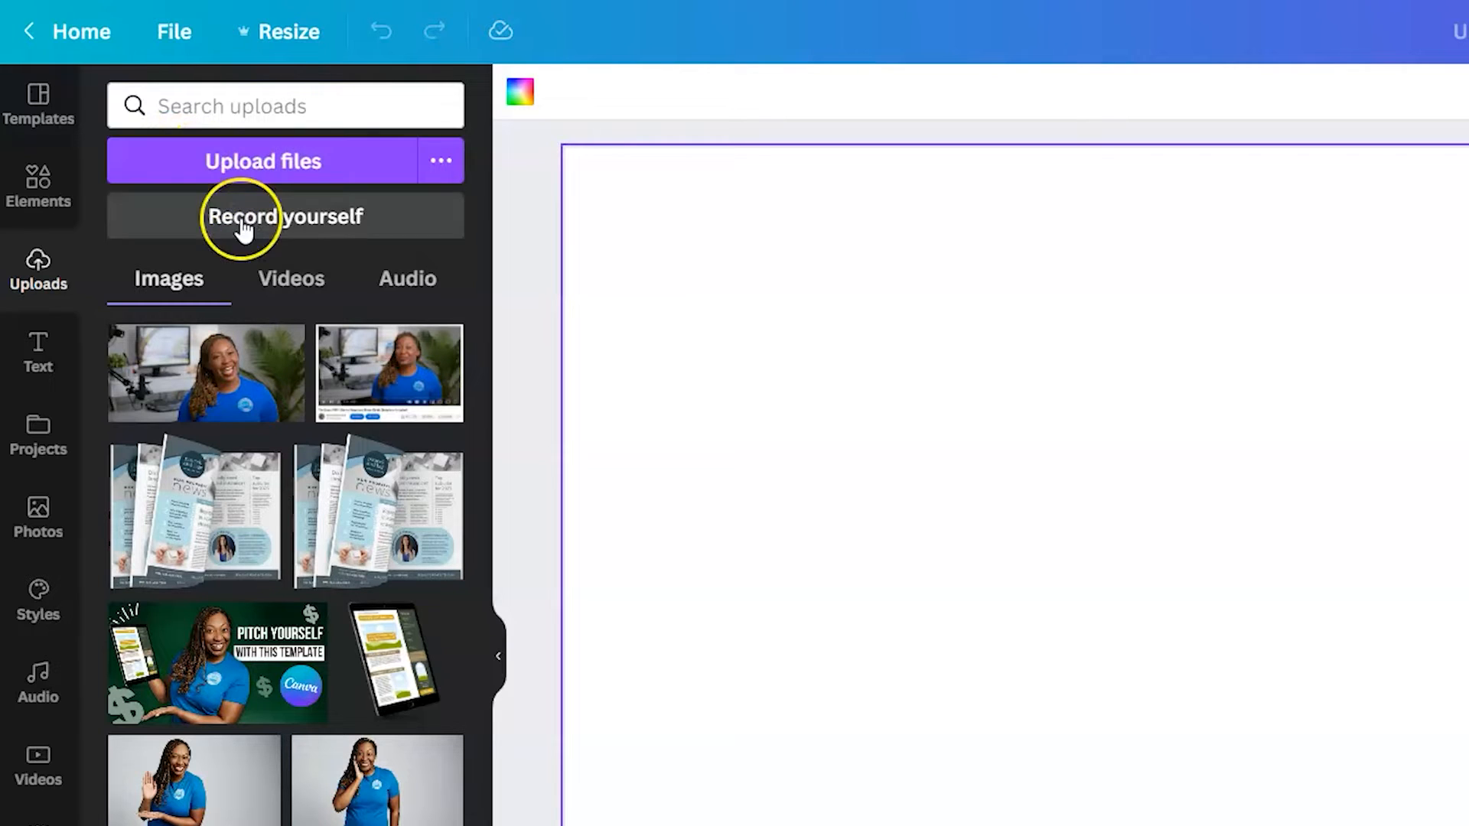
click(291, 278)
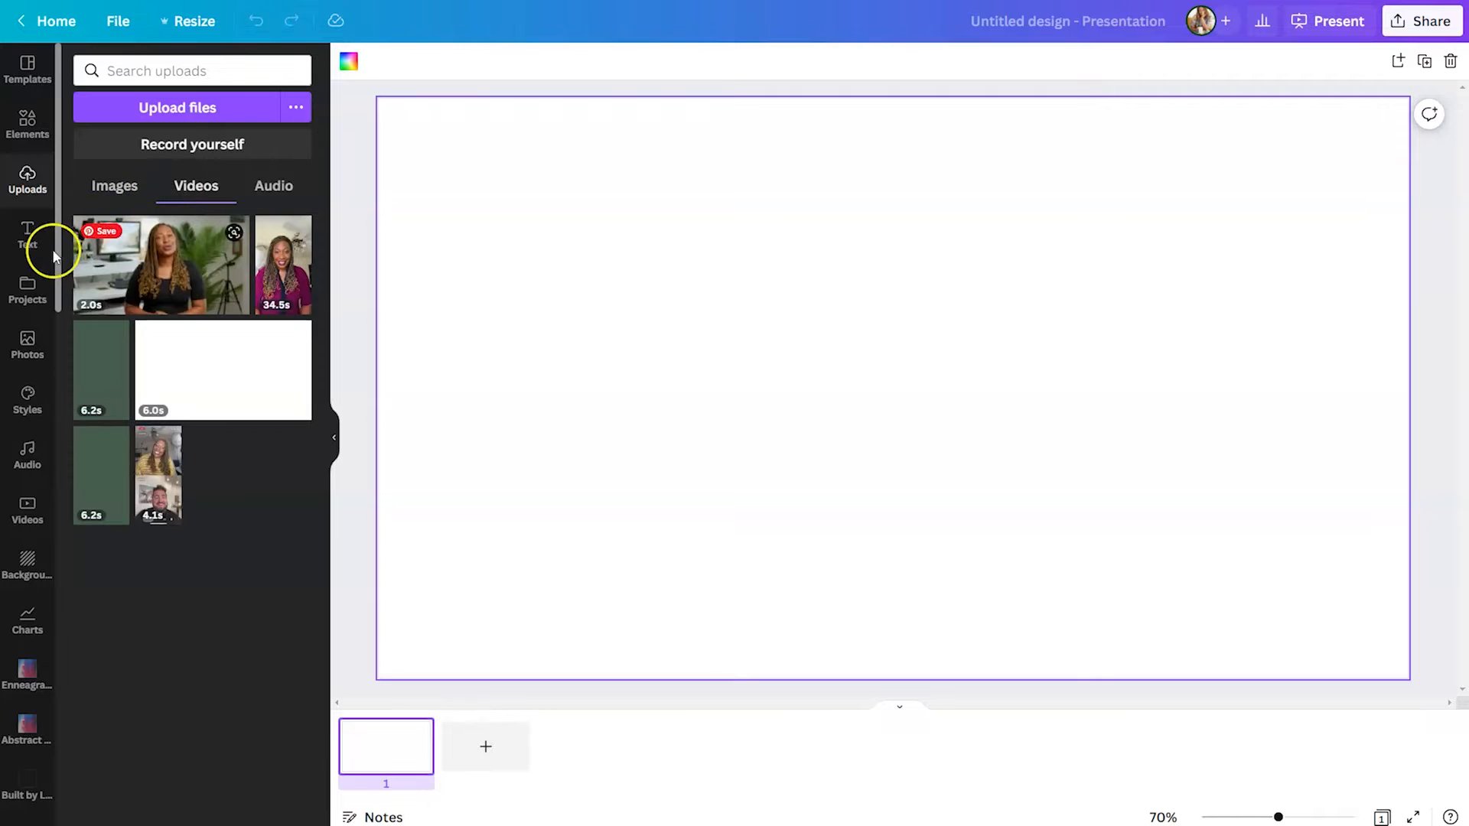
mouse_move(27, 511)
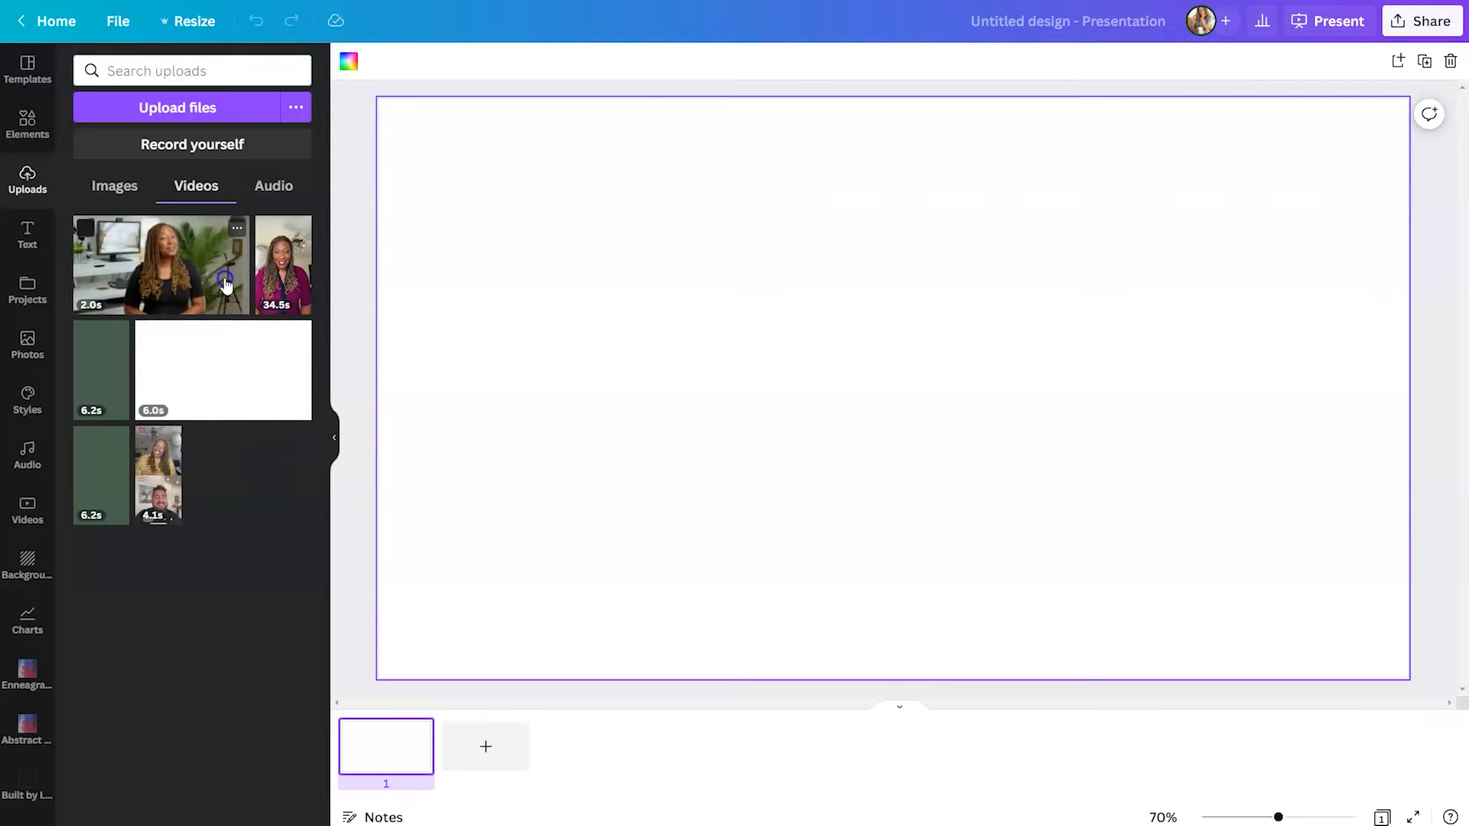
Step: Add the speaker video to the slide and apply Background Remover so only the presenter shows
click(158, 265)
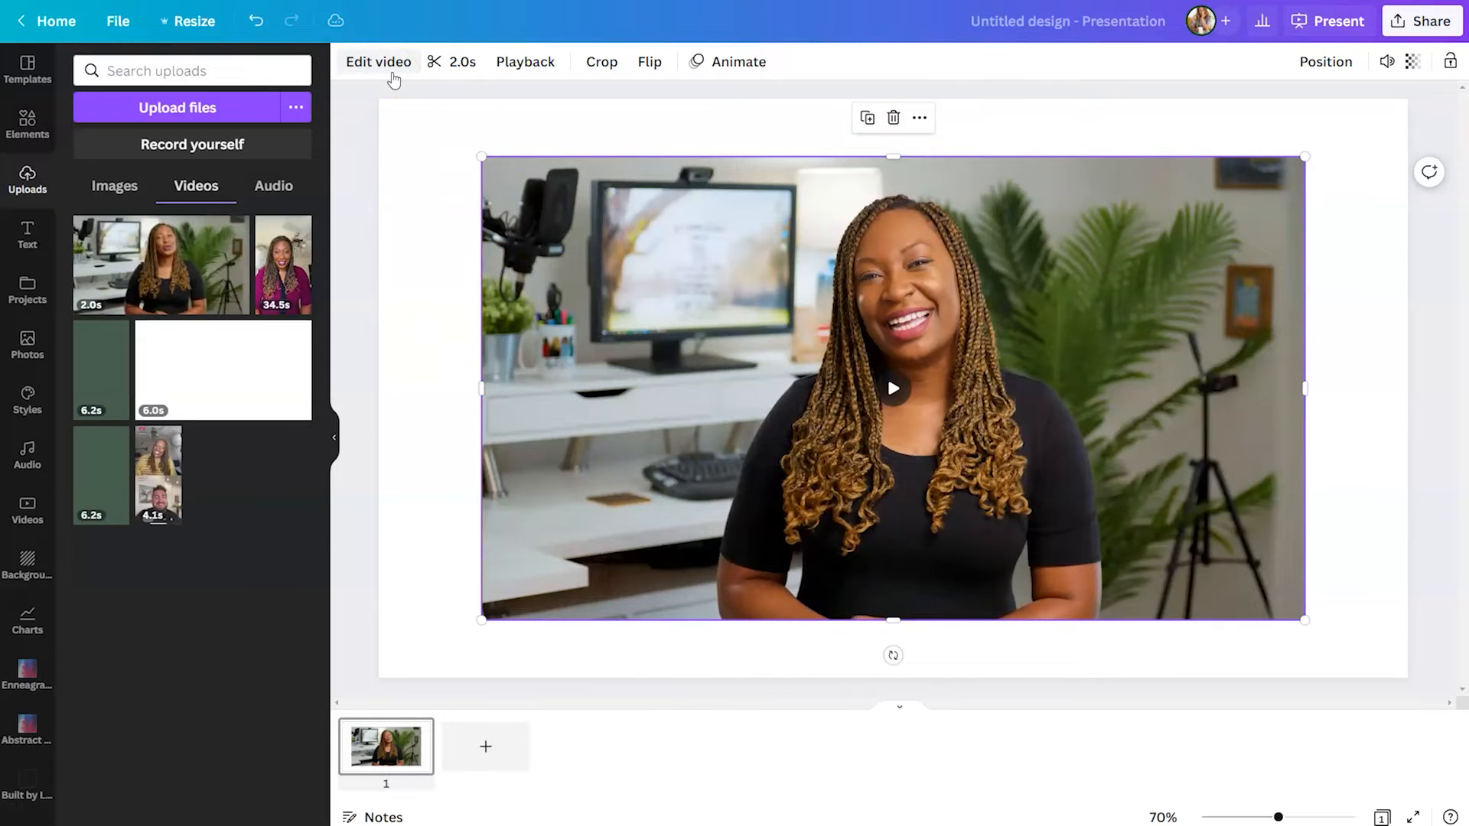
click(378, 61)
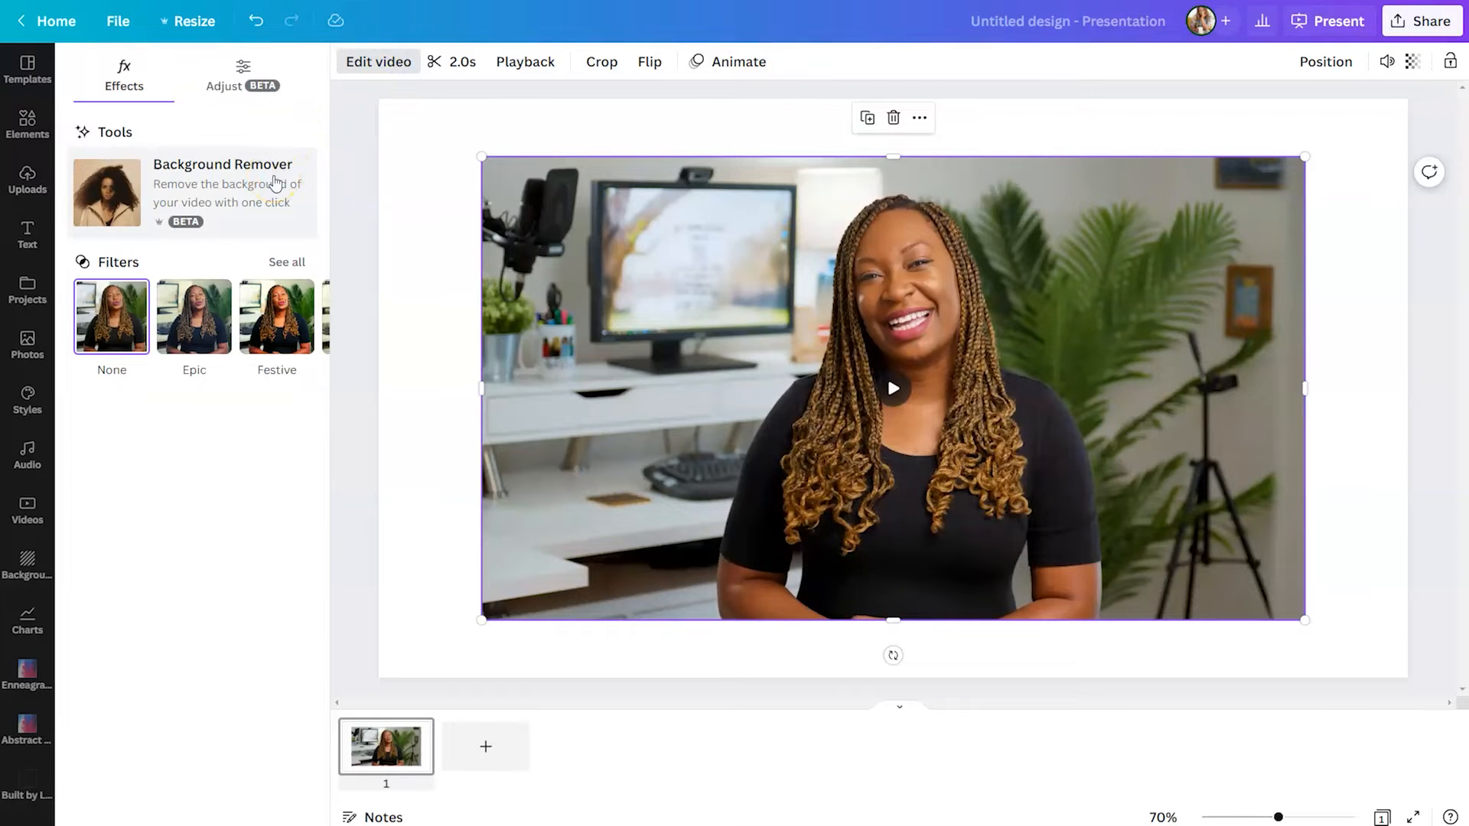
click(106, 192)
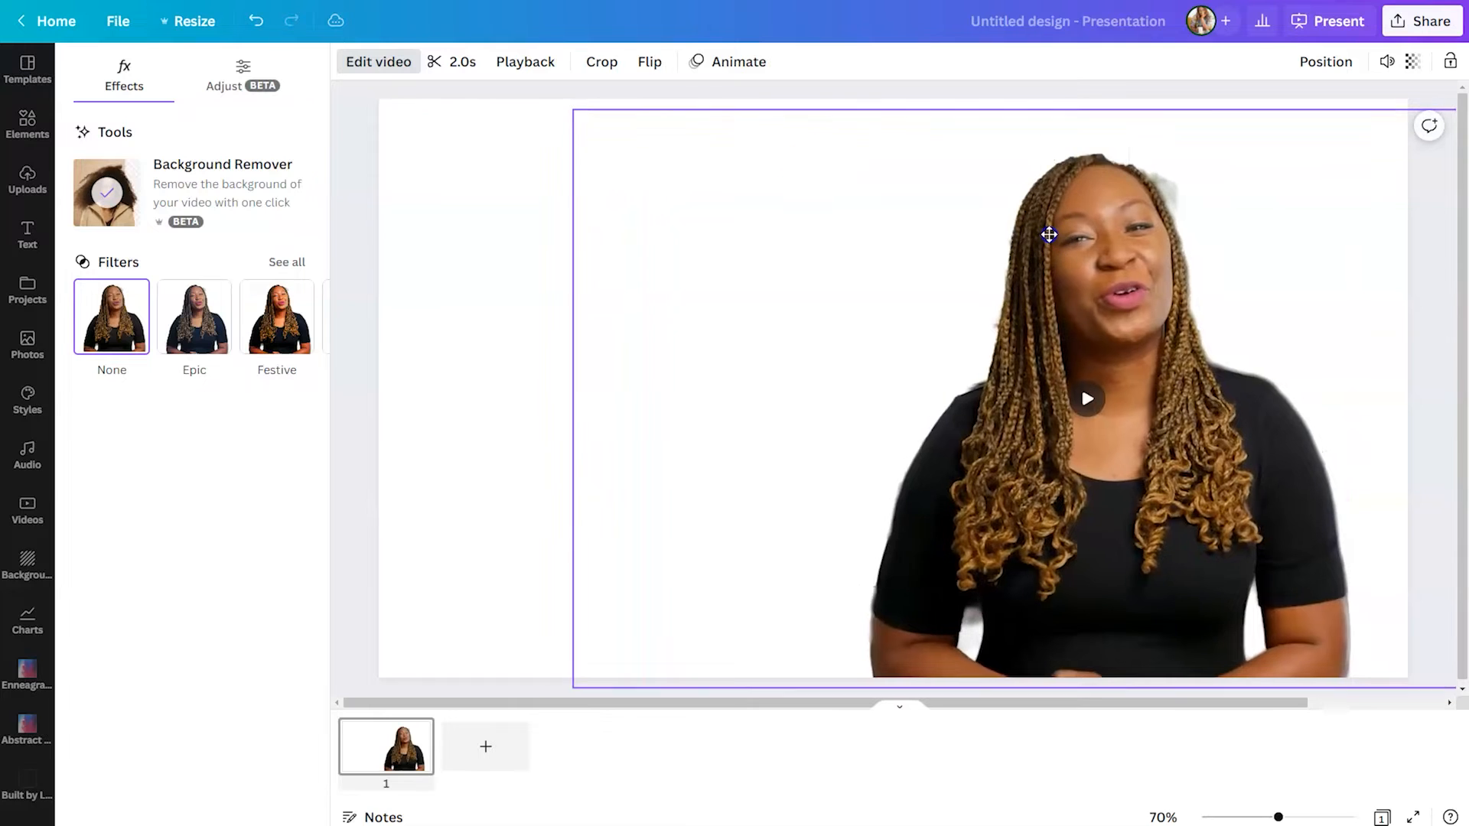
click(28, 178)
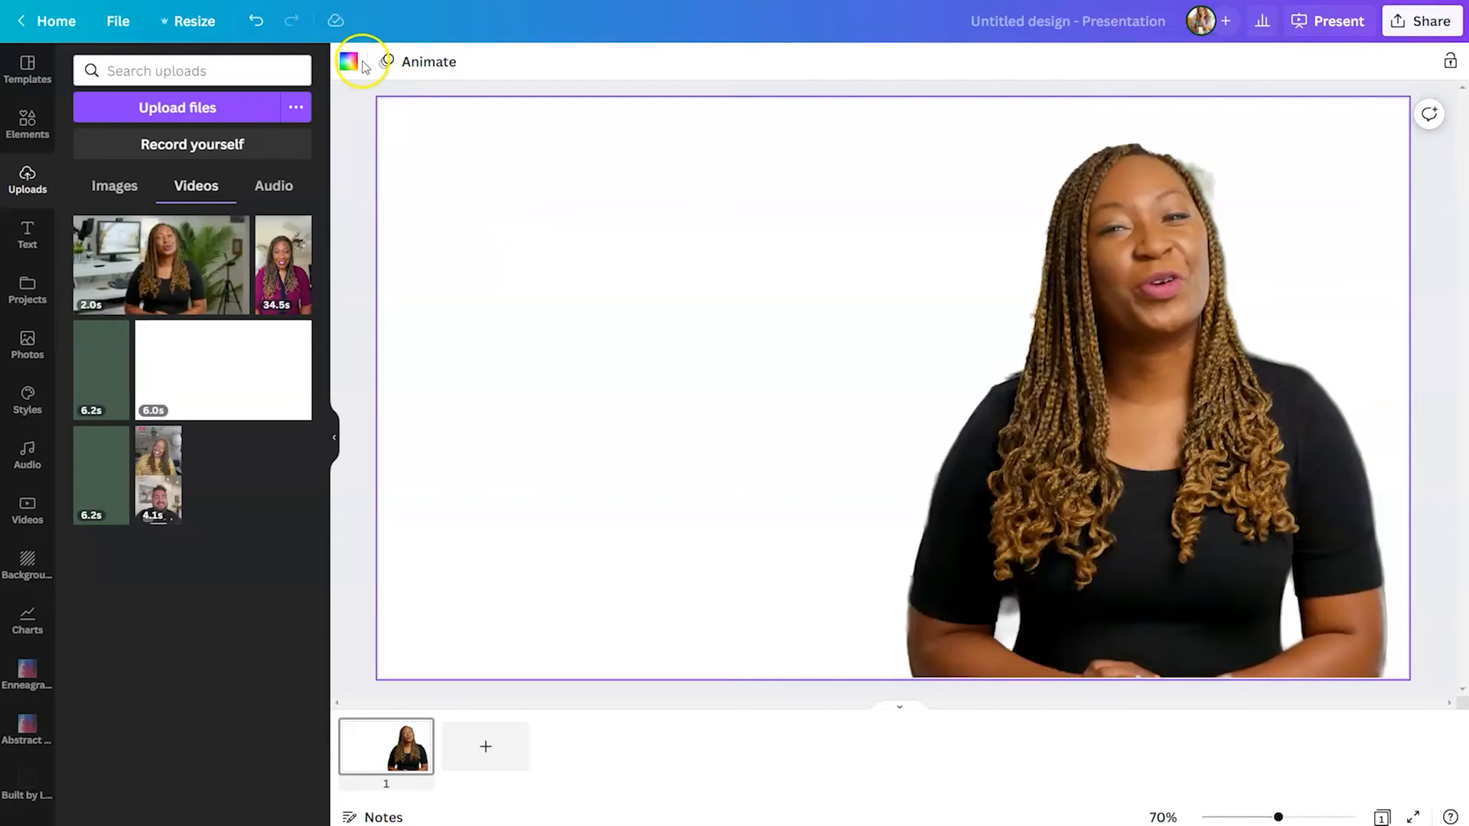
mouse_move(347, 61)
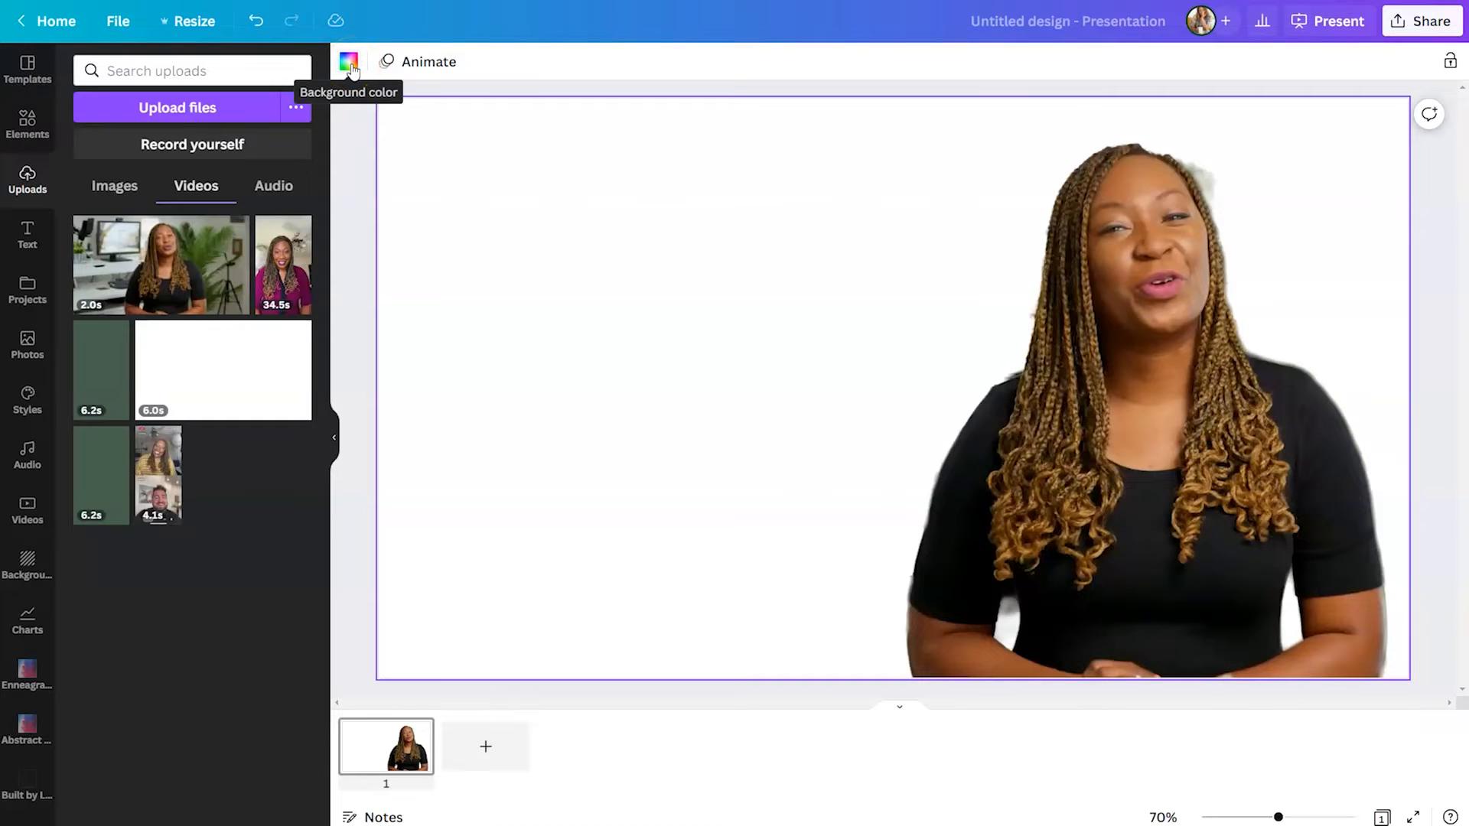
Step: Try the dark brown brand tone as page background, then return to an empty white page
click(347, 61)
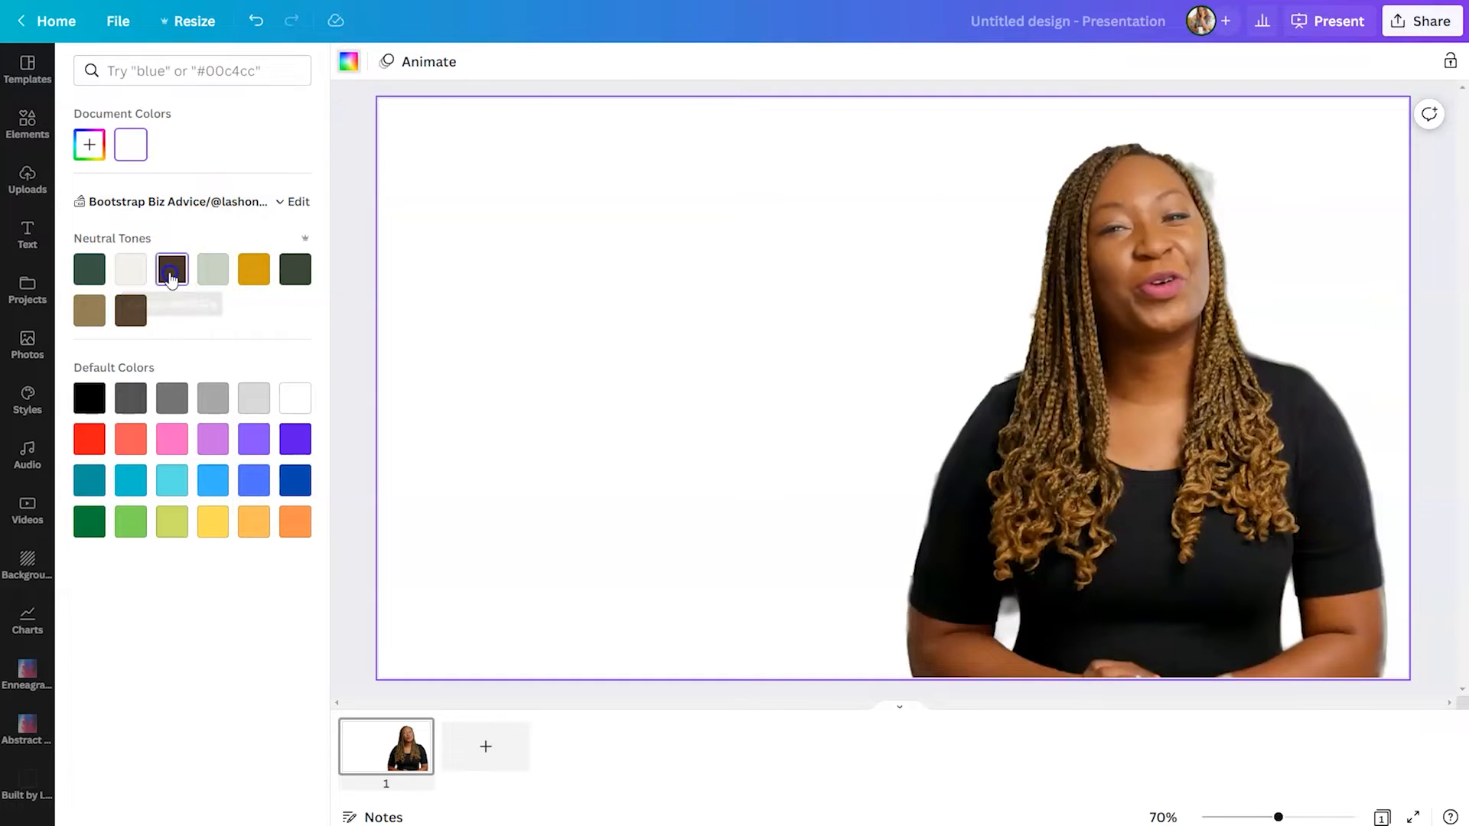
click(171, 270)
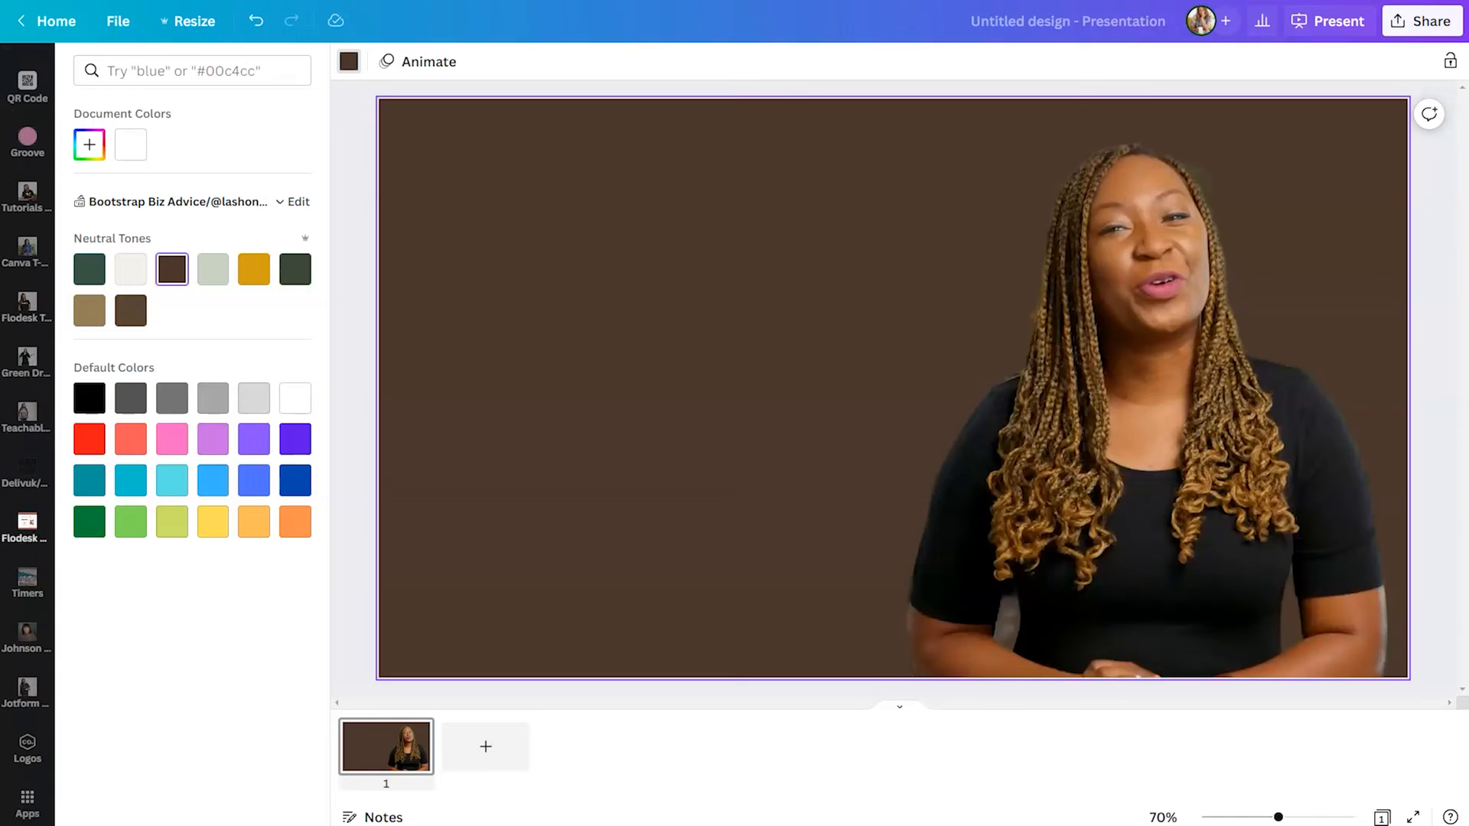
click(26, 745)
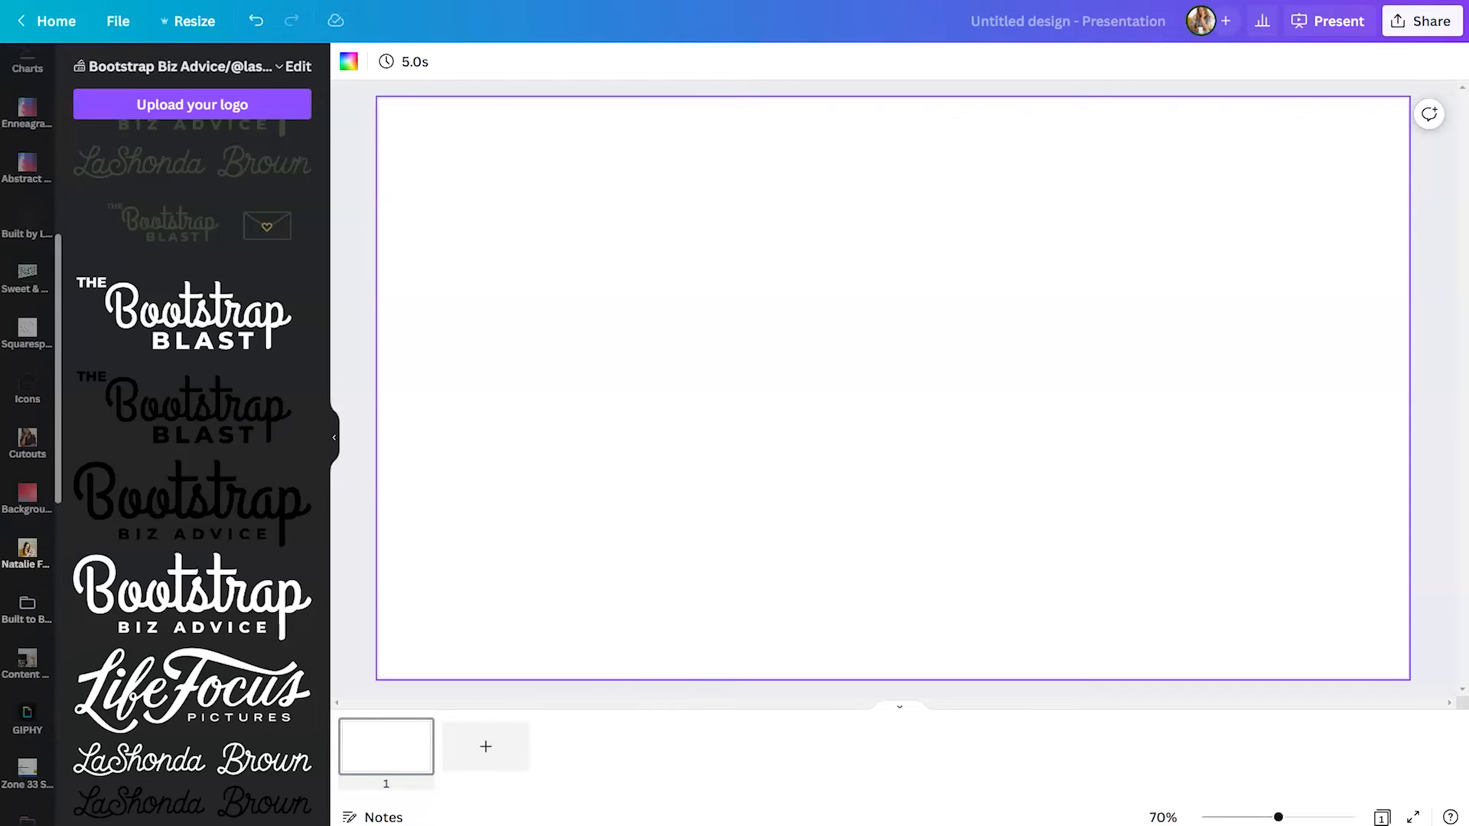
Step: Re-add the speaker video from Uploads with its background removed on the white page
click(28, 177)
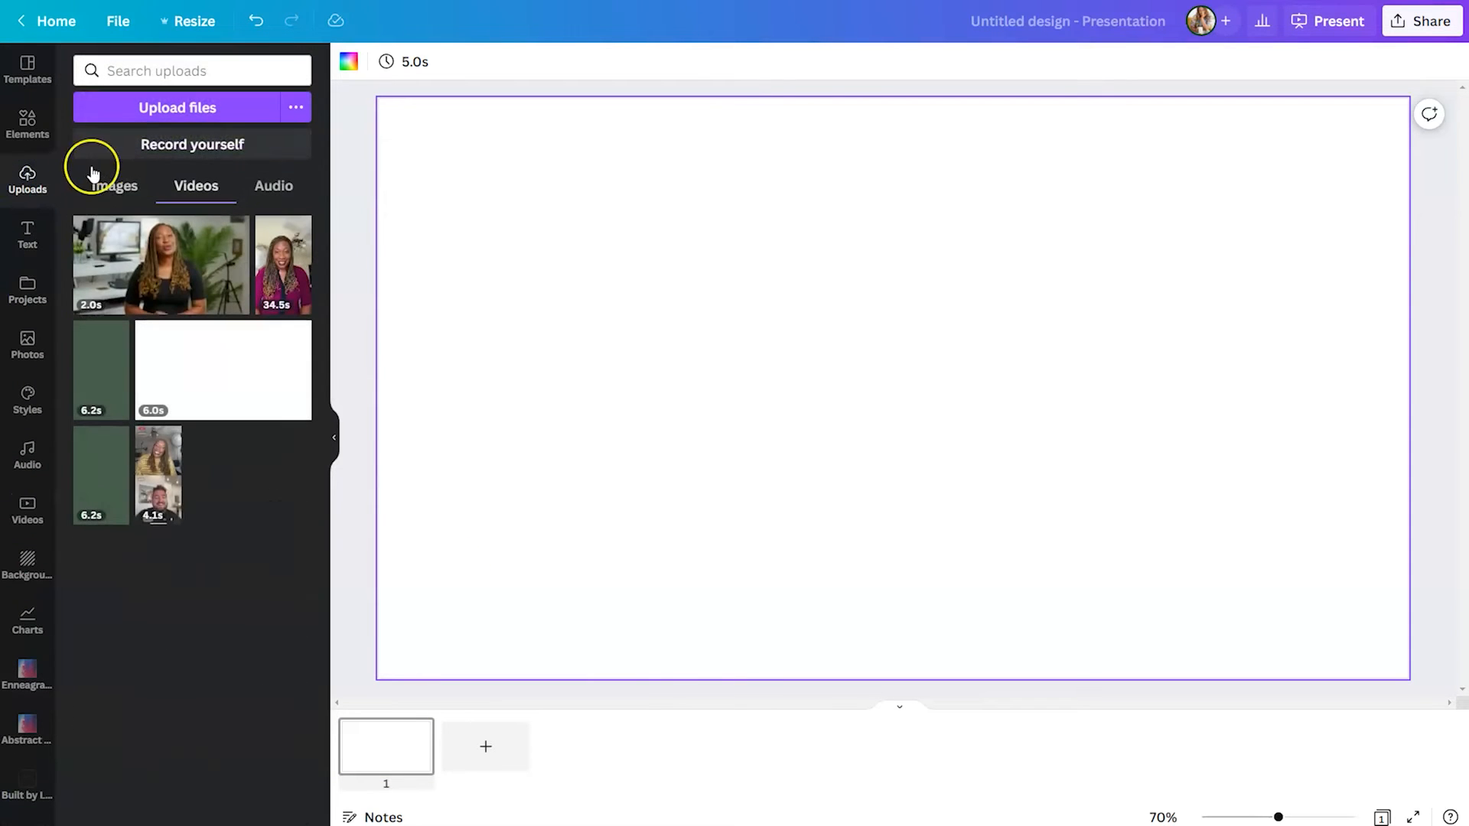
click(159, 265)
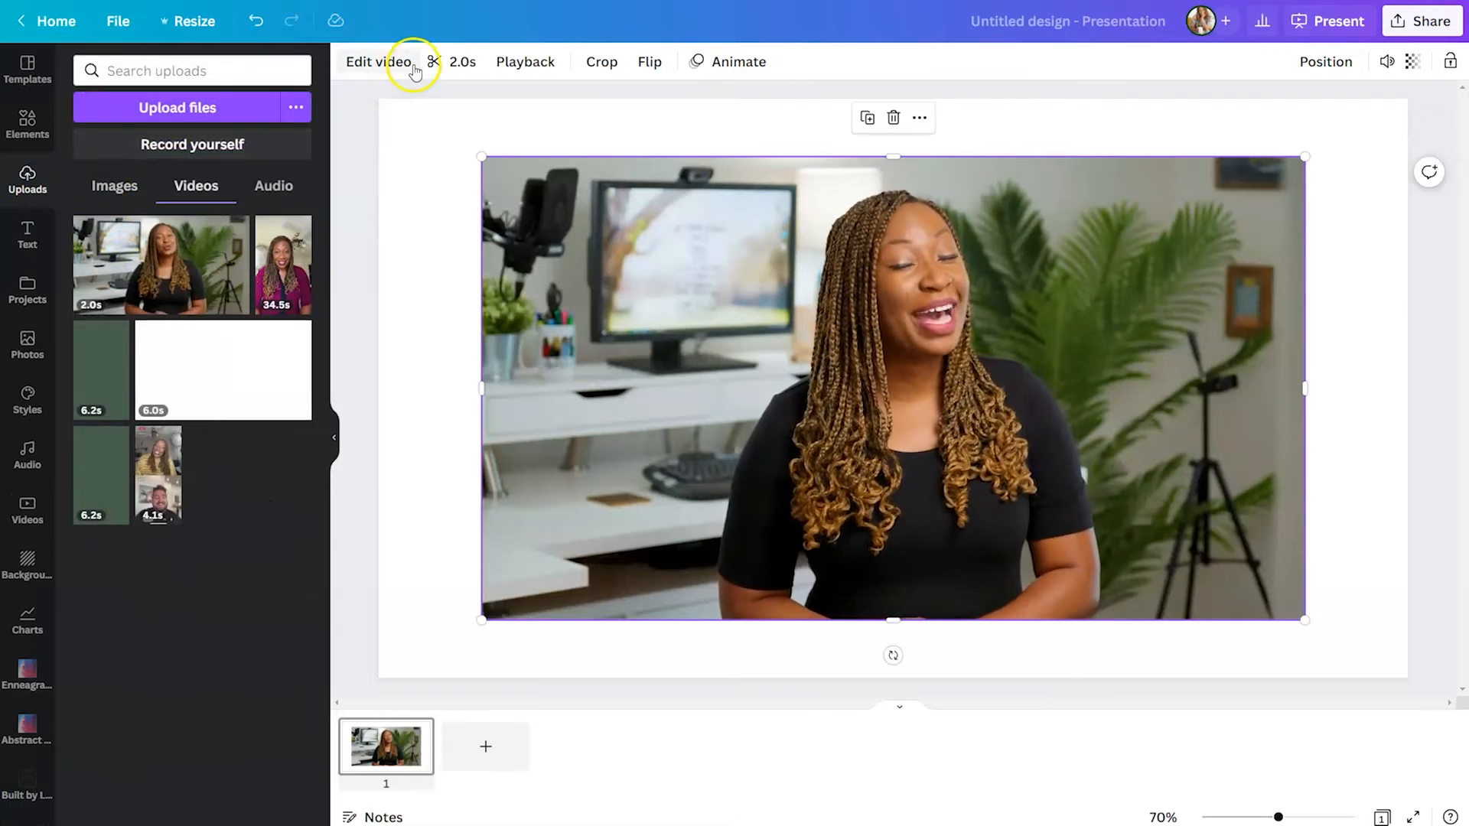
click(378, 61)
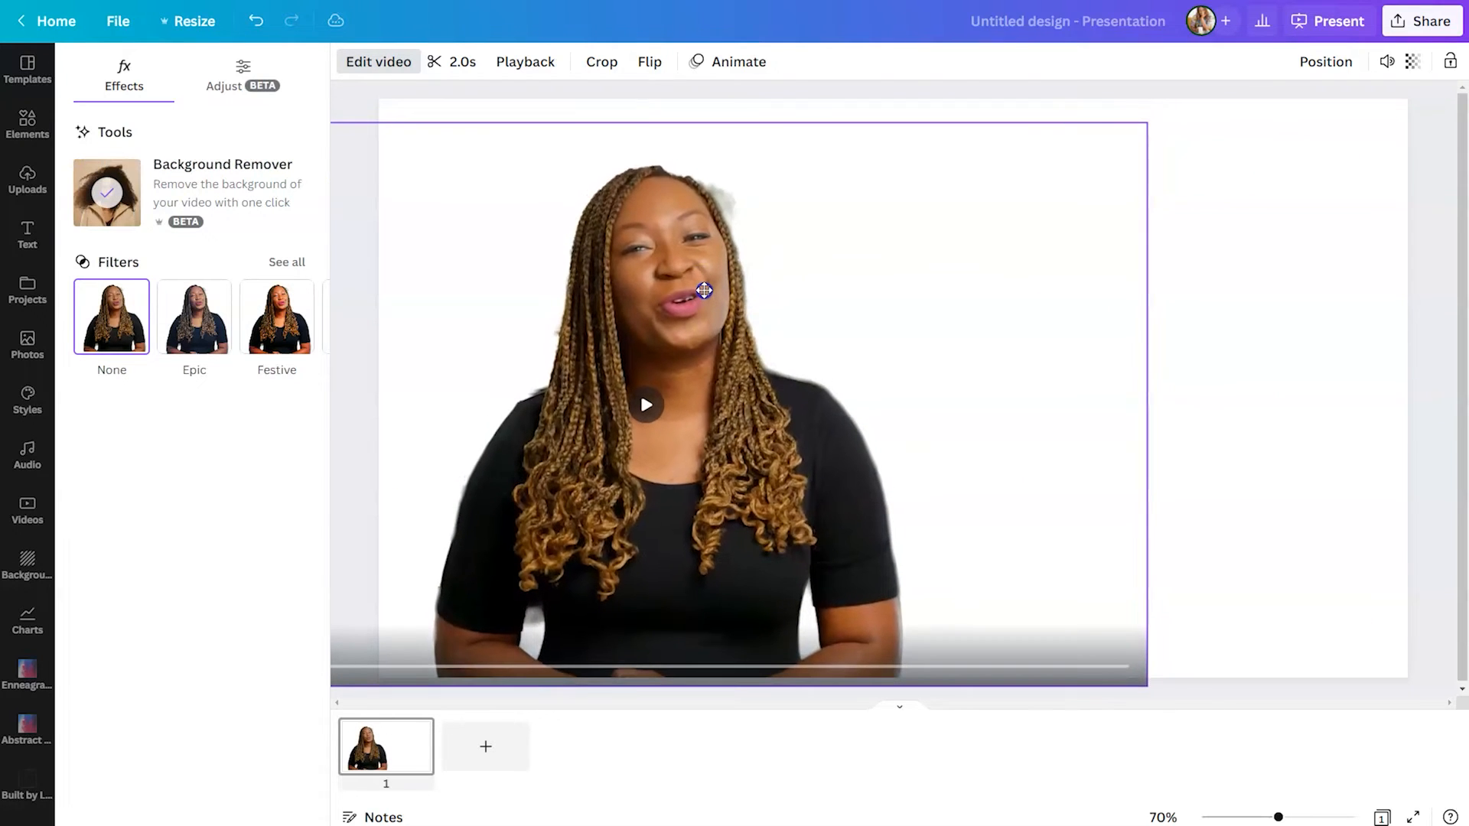
click(27, 180)
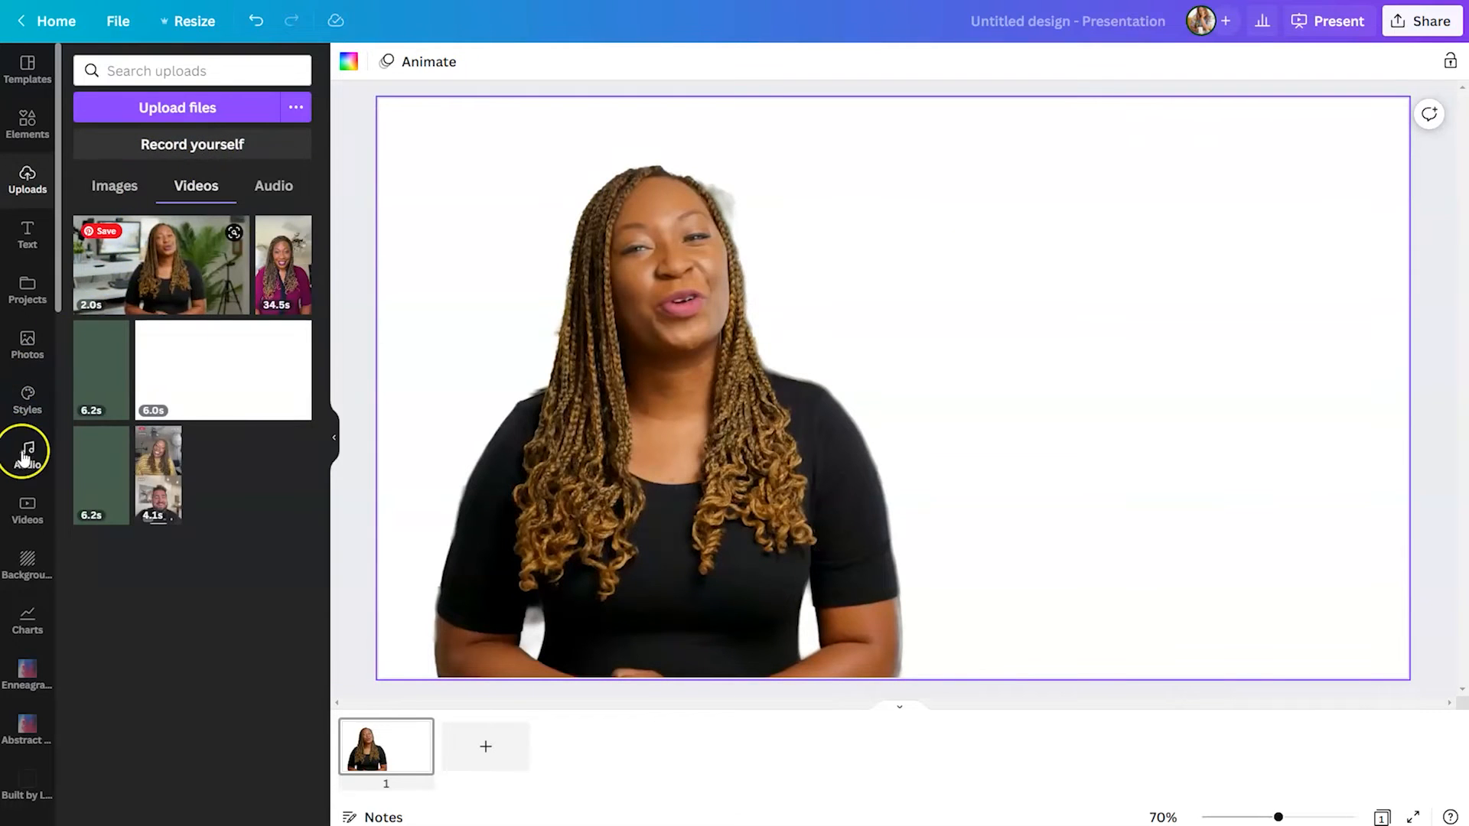
Step: Add the alarm clock stock clip, trim it to about 2 seconds and remove its orange background
click(27, 508)
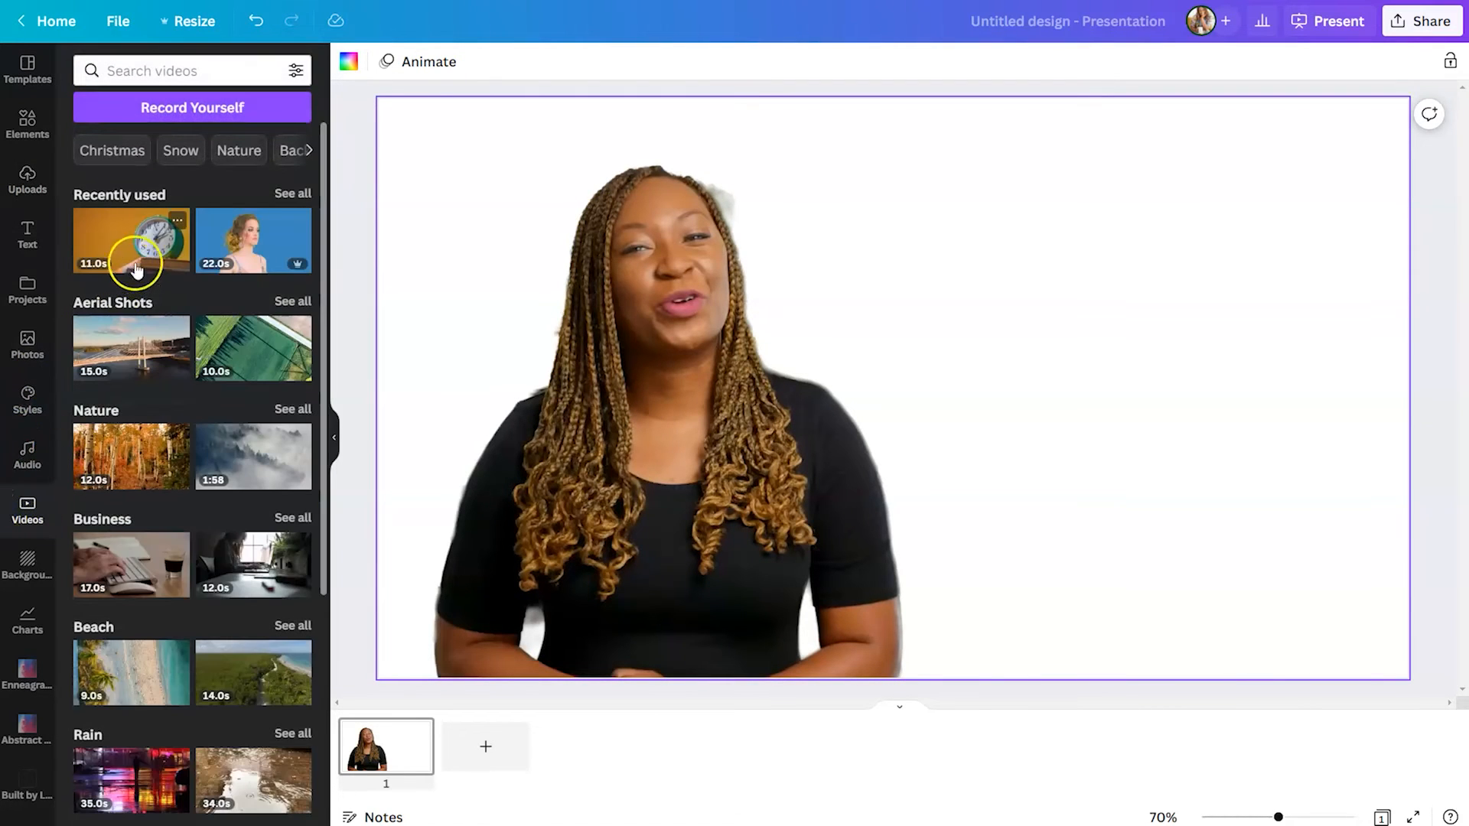
click(131, 241)
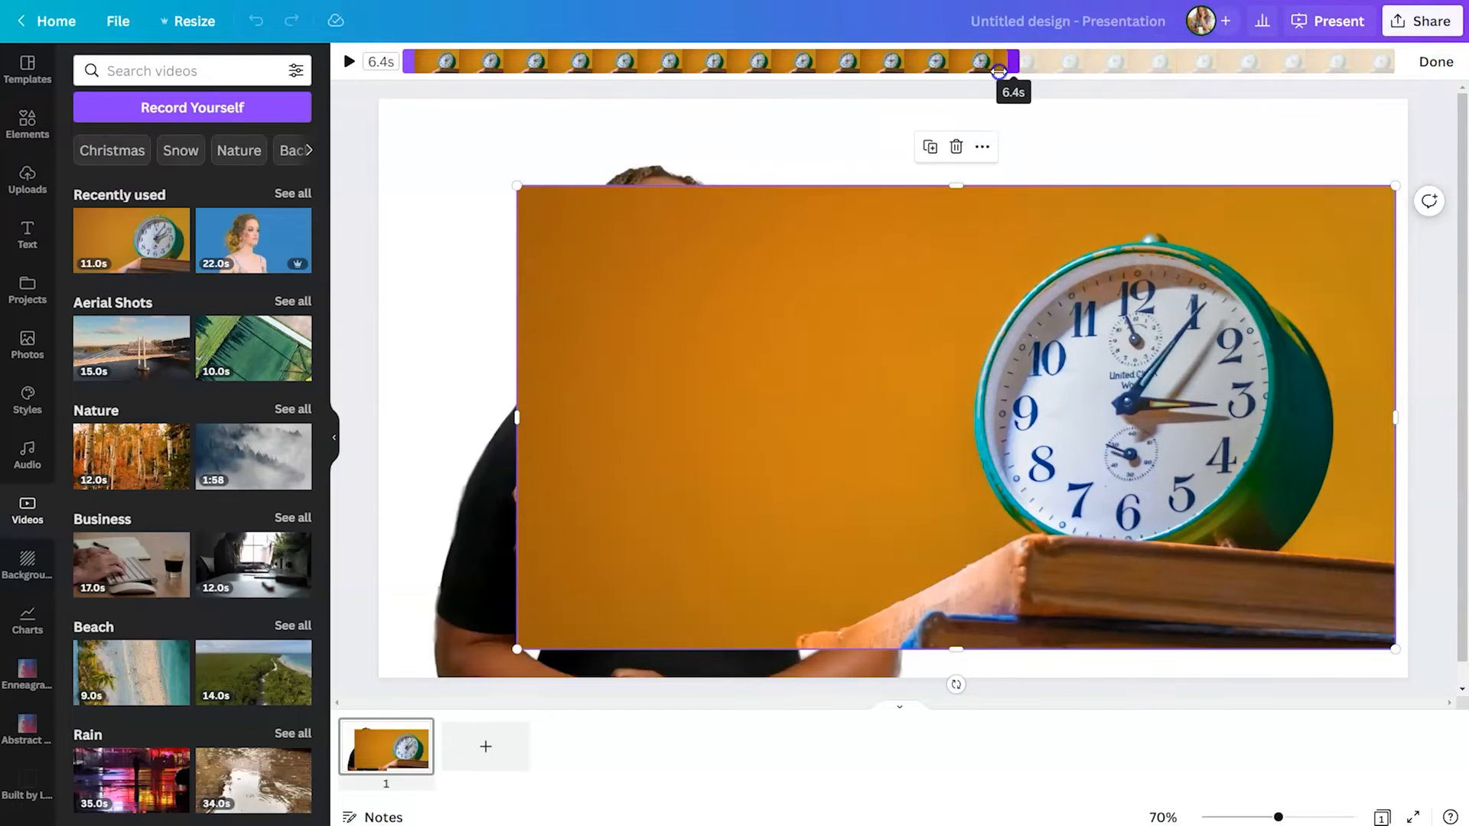
drag(998, 61, 609, 61)
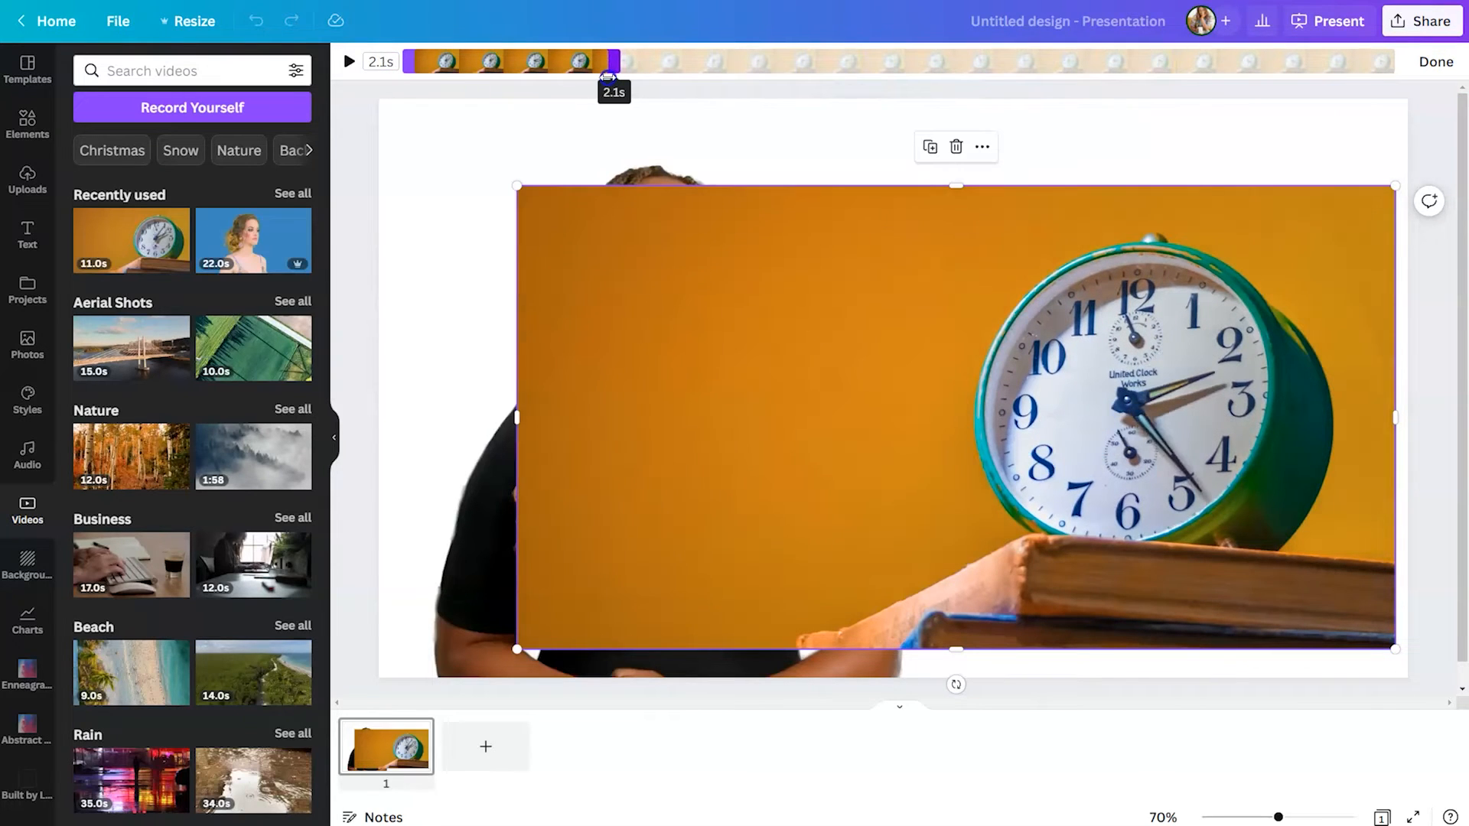
click(347, 62)
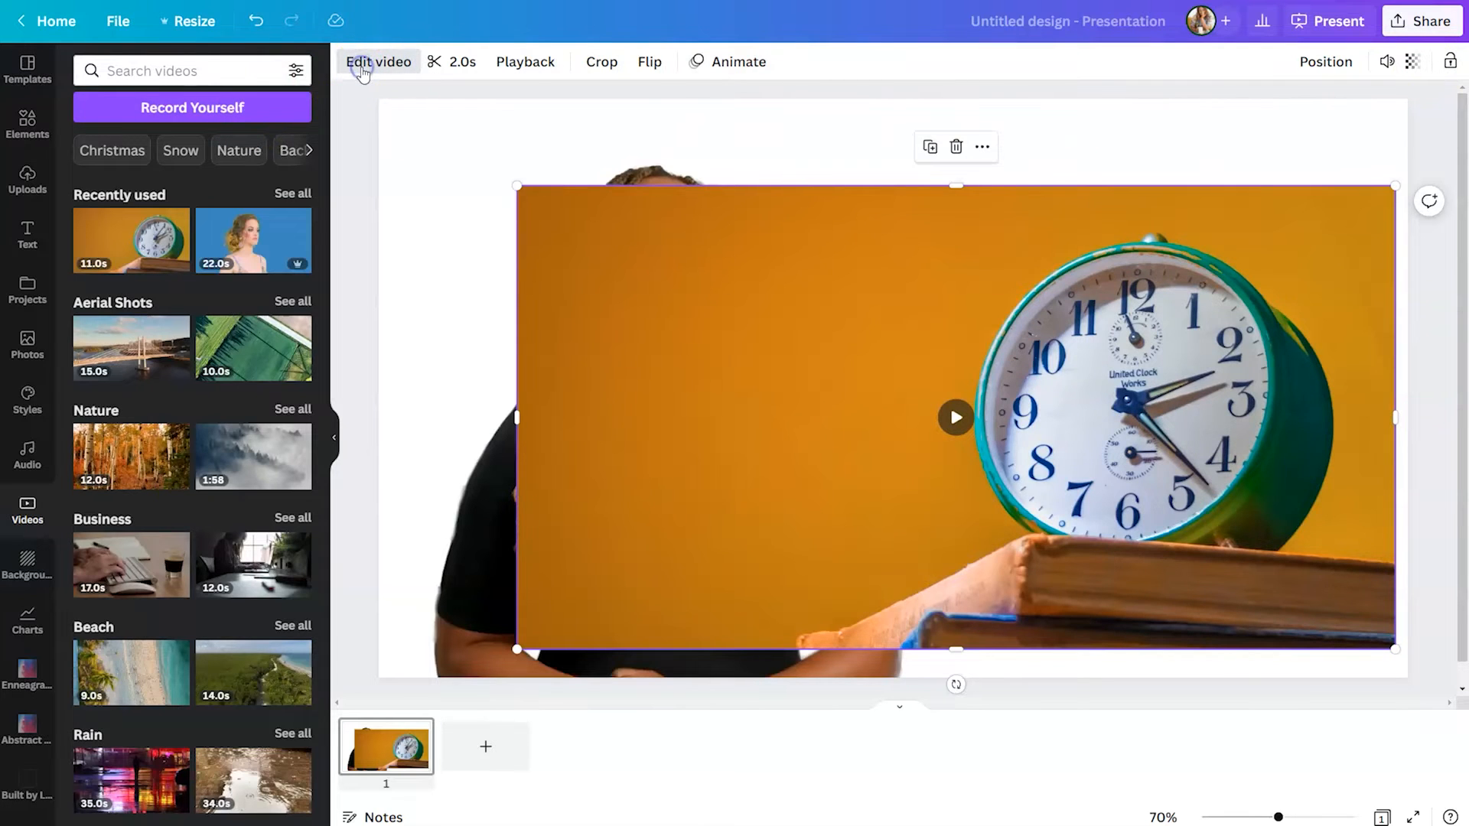
click(378, 61)
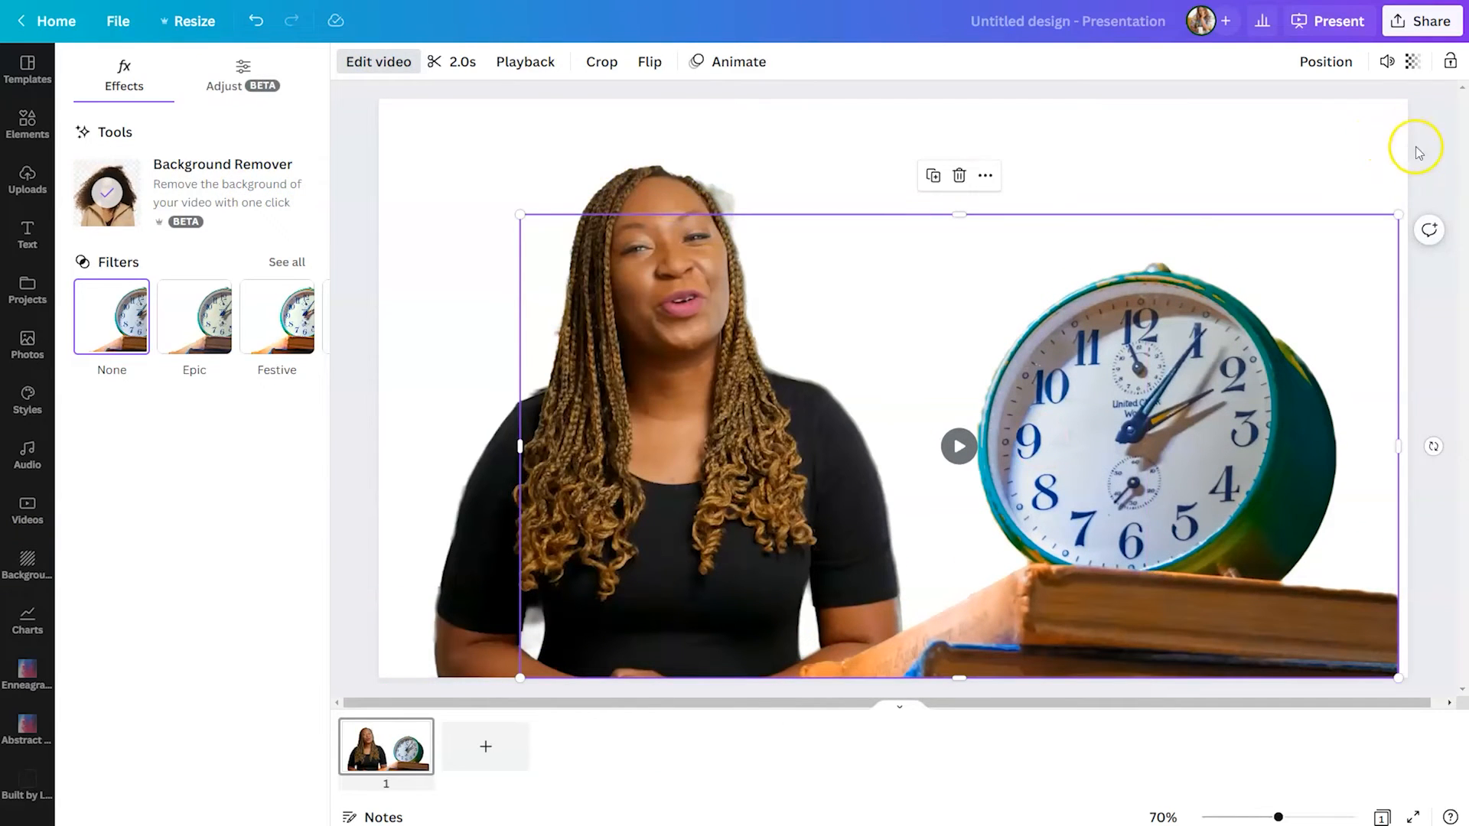
click(27, 506)
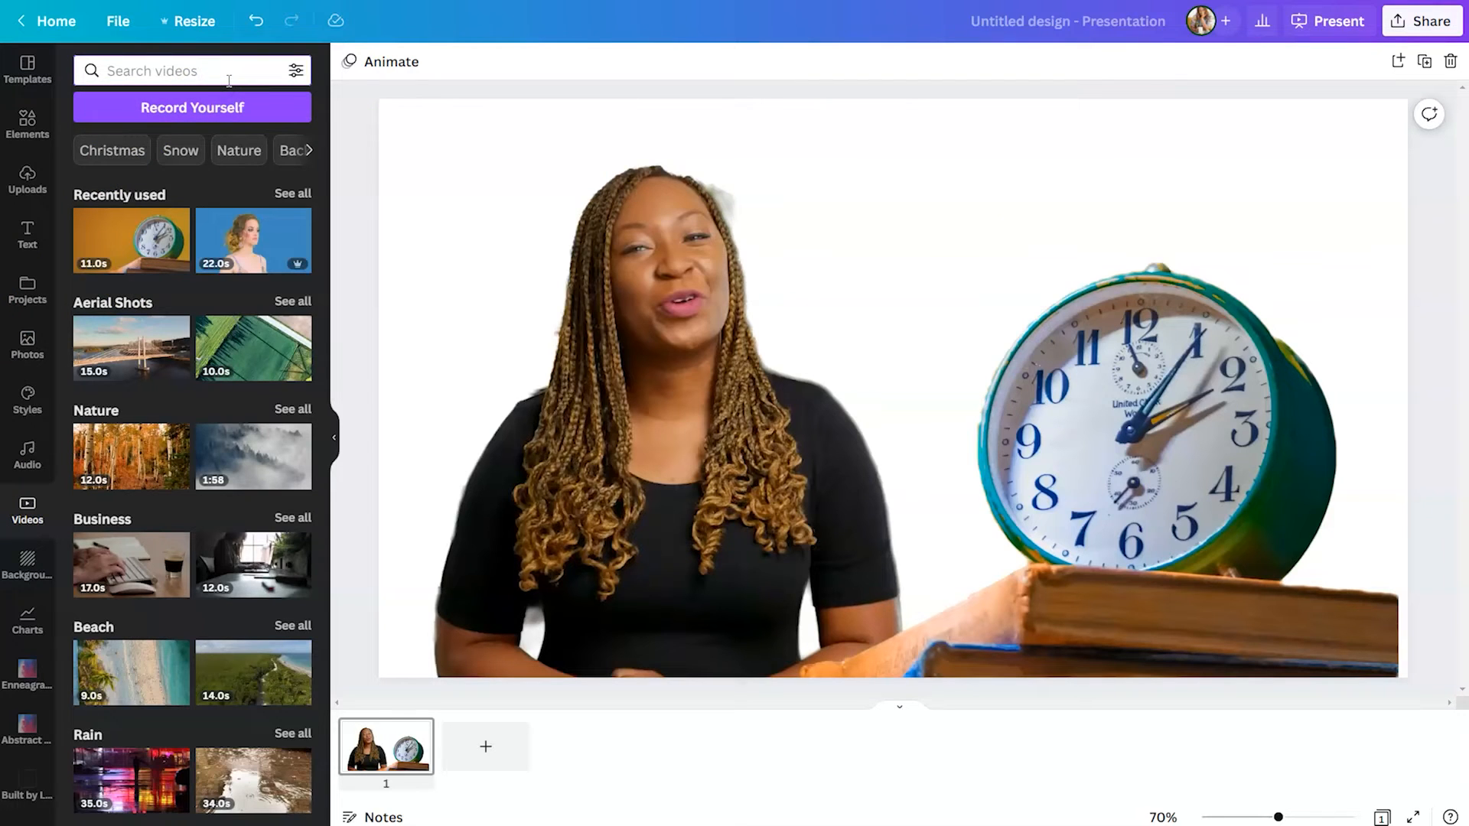
Step: Add a purple fireworks clip, send it behind the clock and speaker, and trim it to 2 seconds
text(fire)
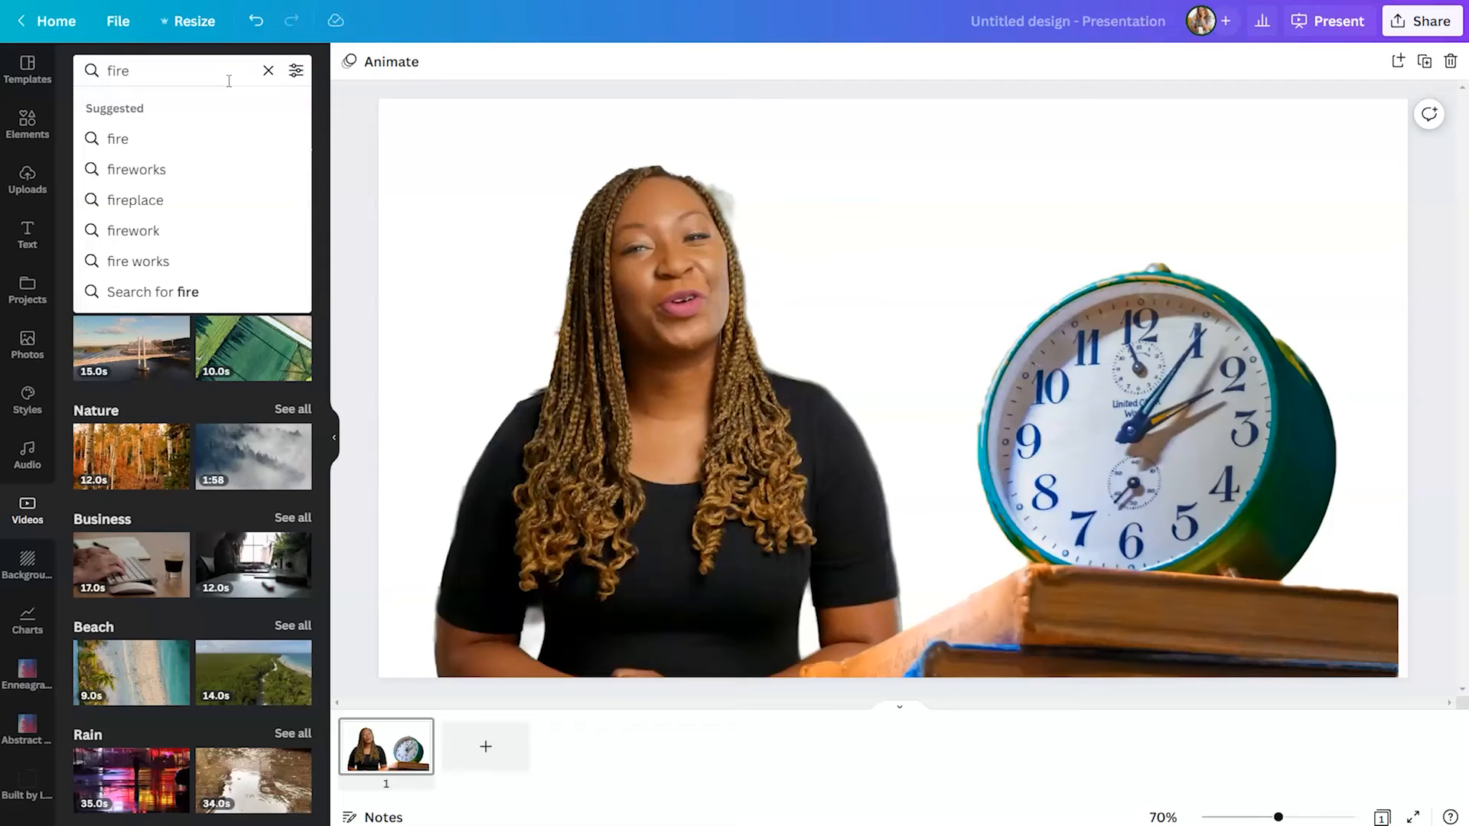
click(136, 170)
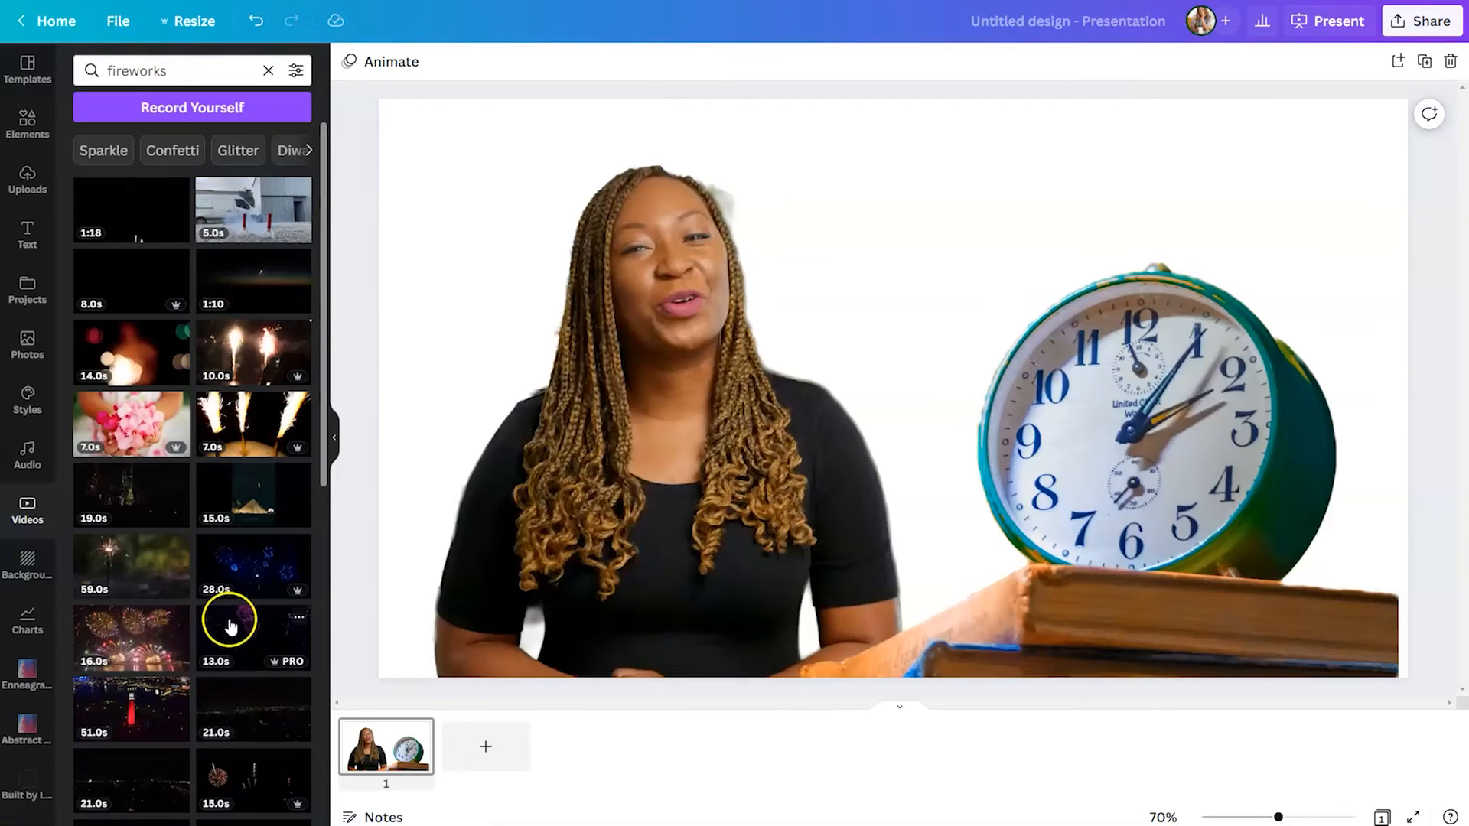
click(231, 626)
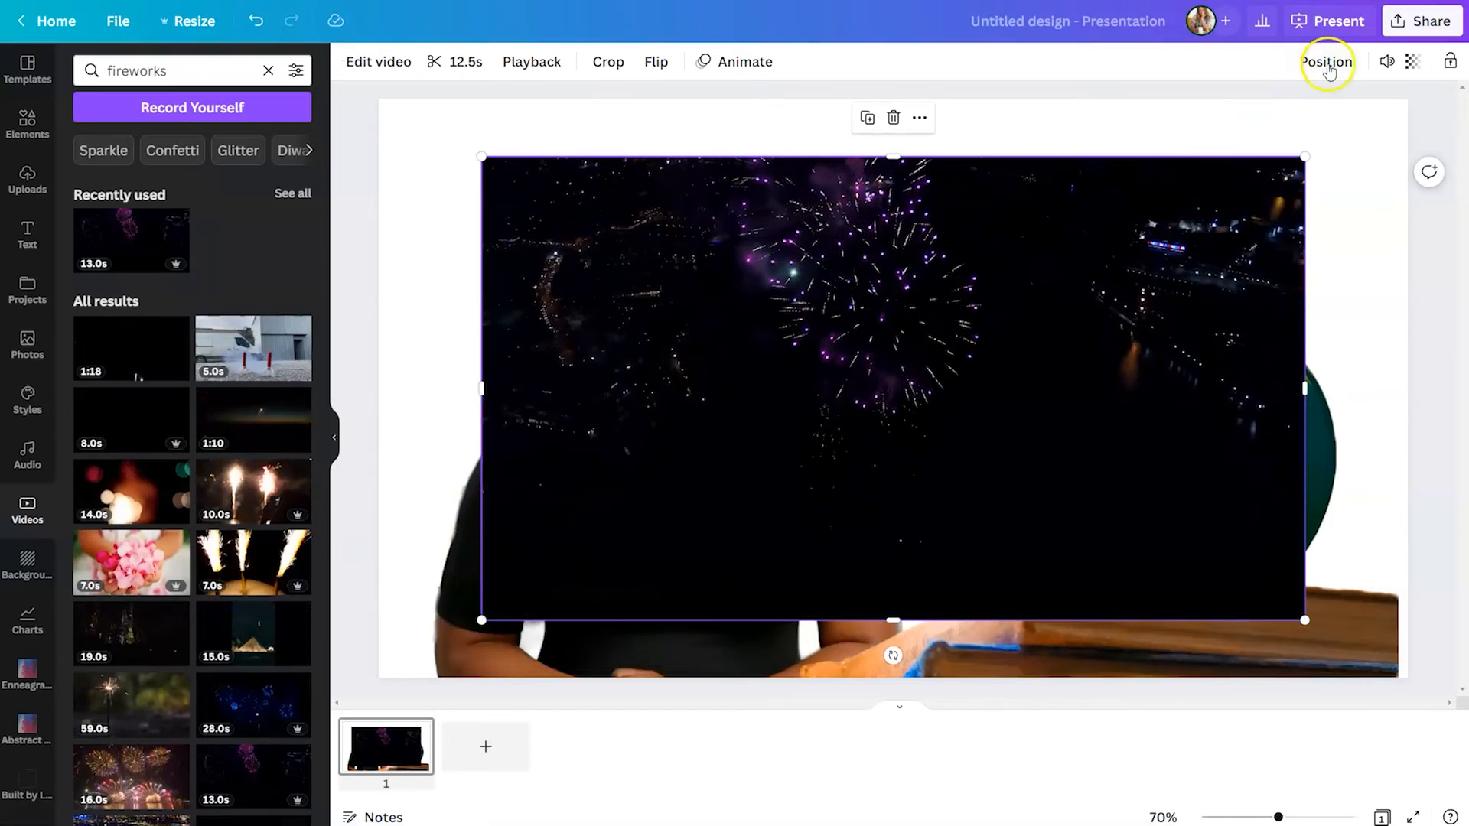
click(1325, 61)
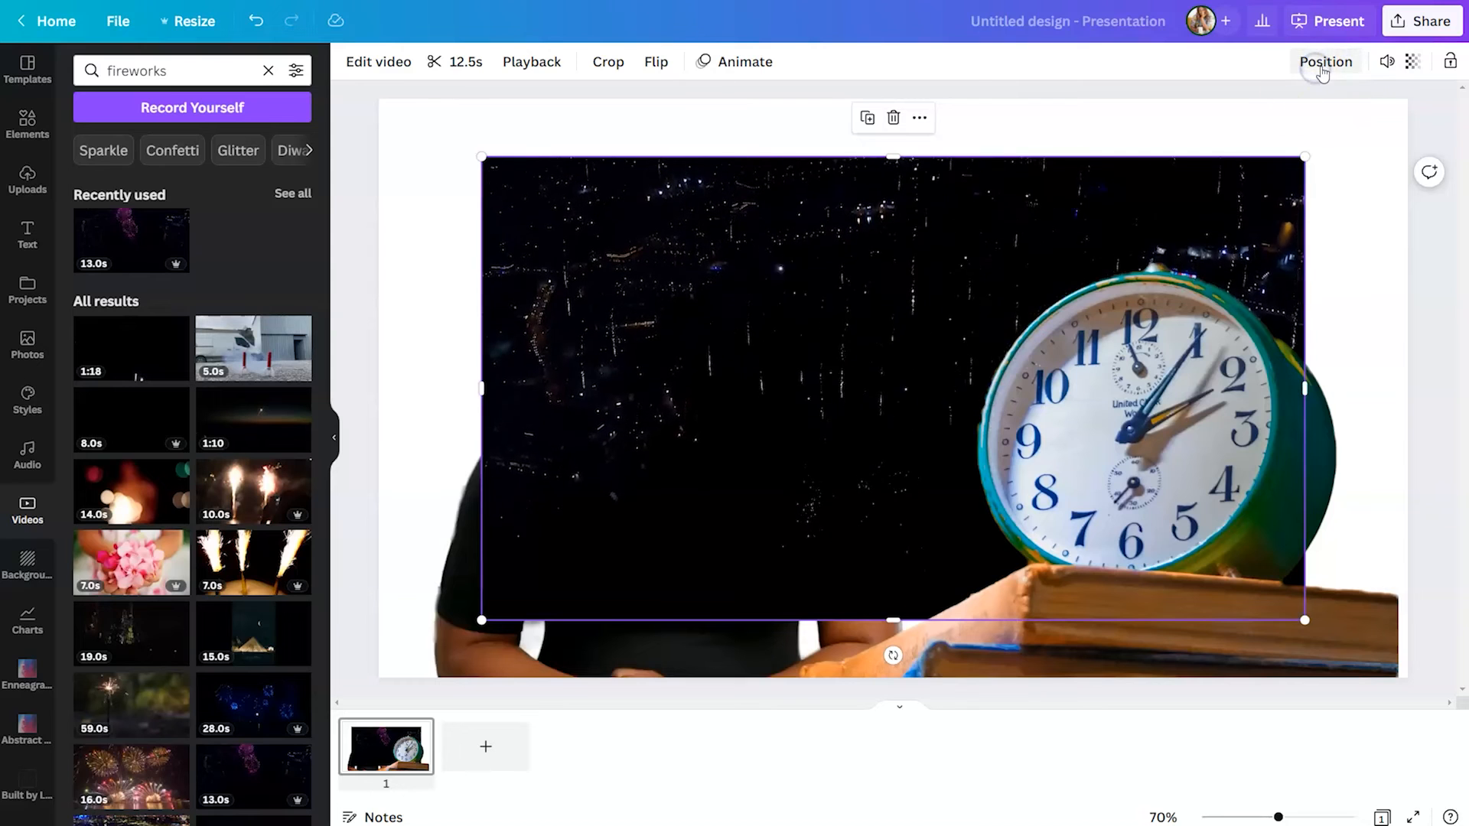
click(1325, 61)
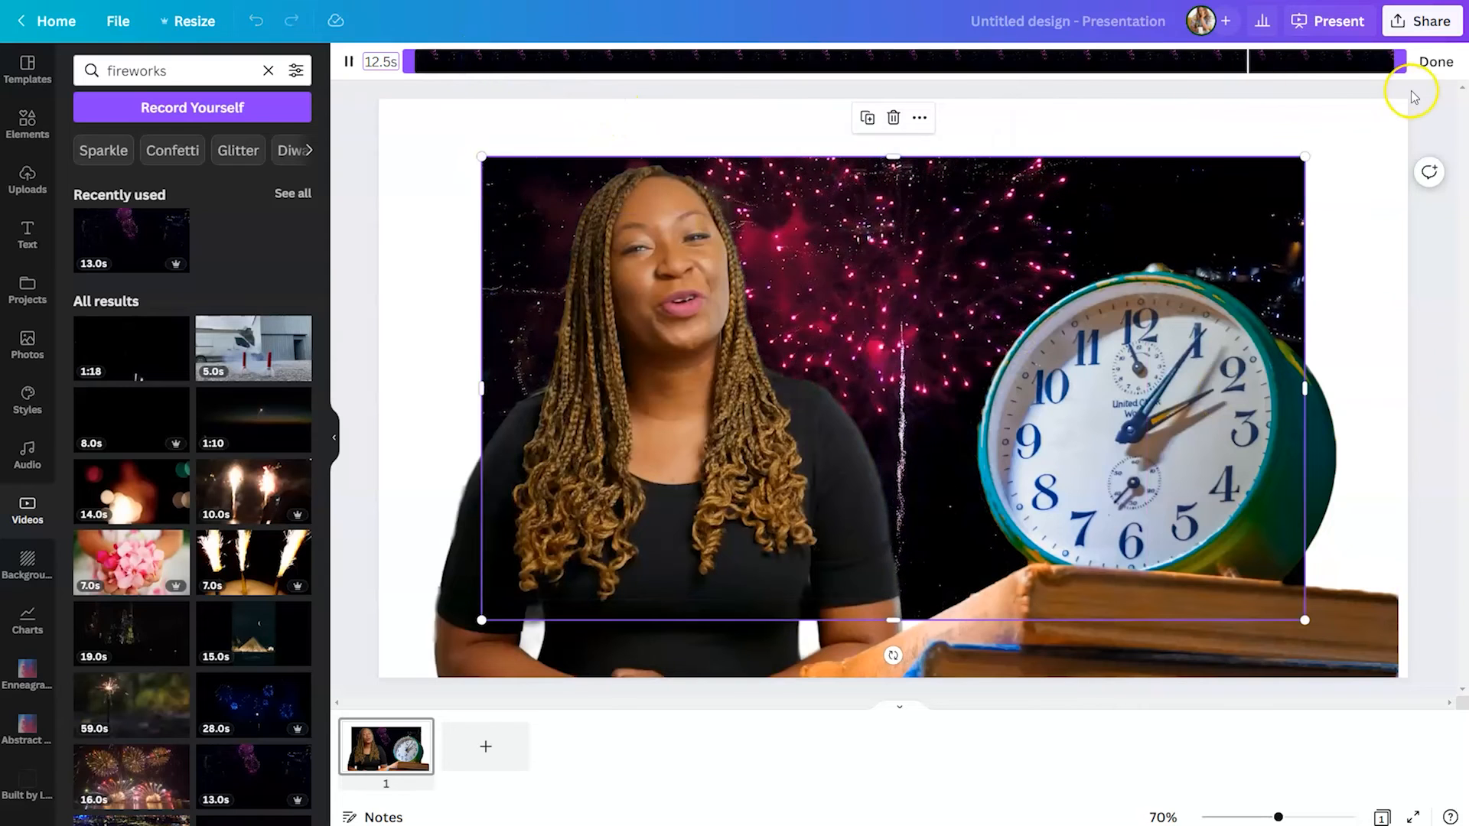
drag(1404, 61, 569, 61)
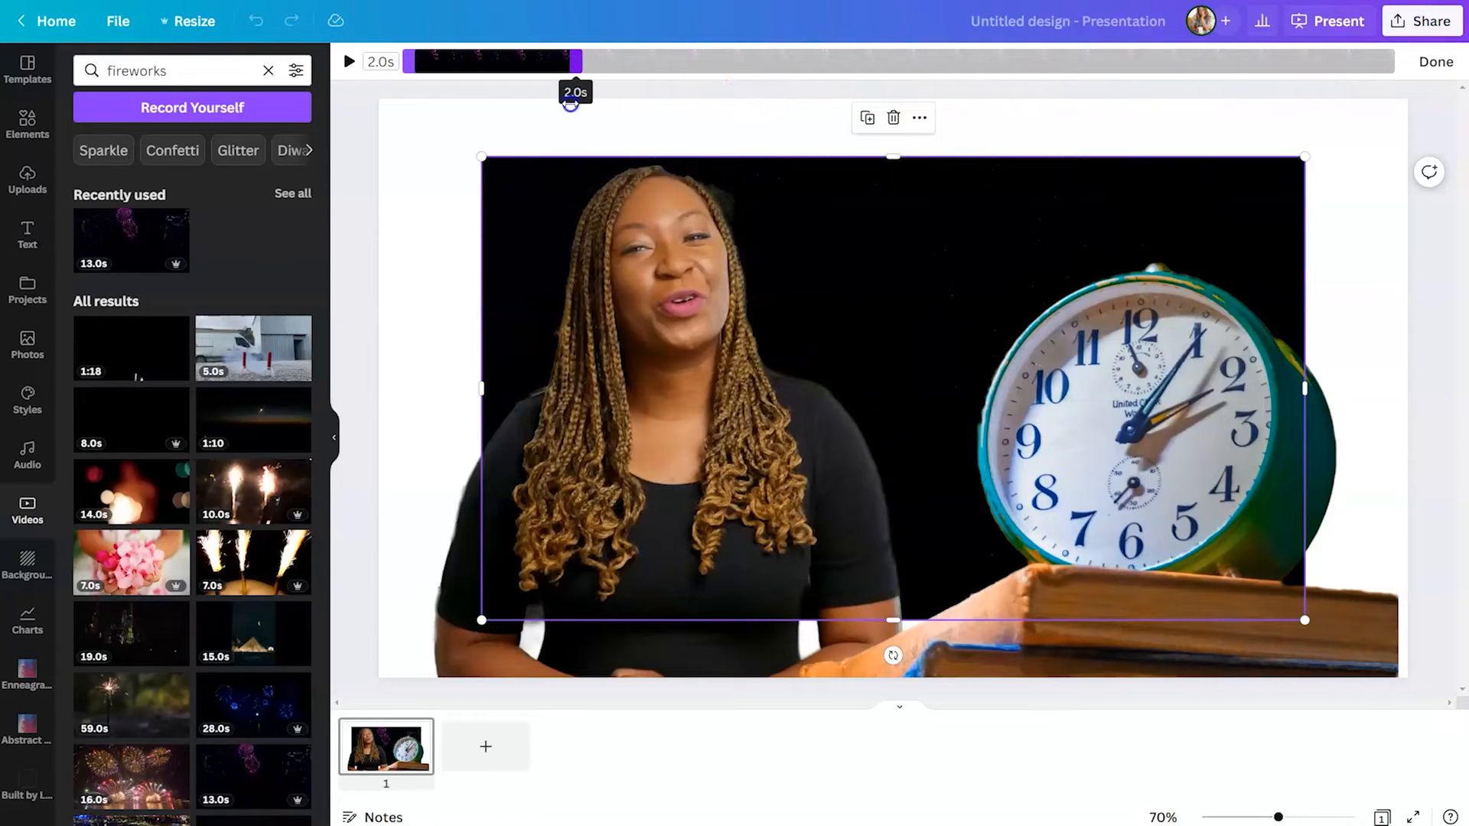
click(348, 61)
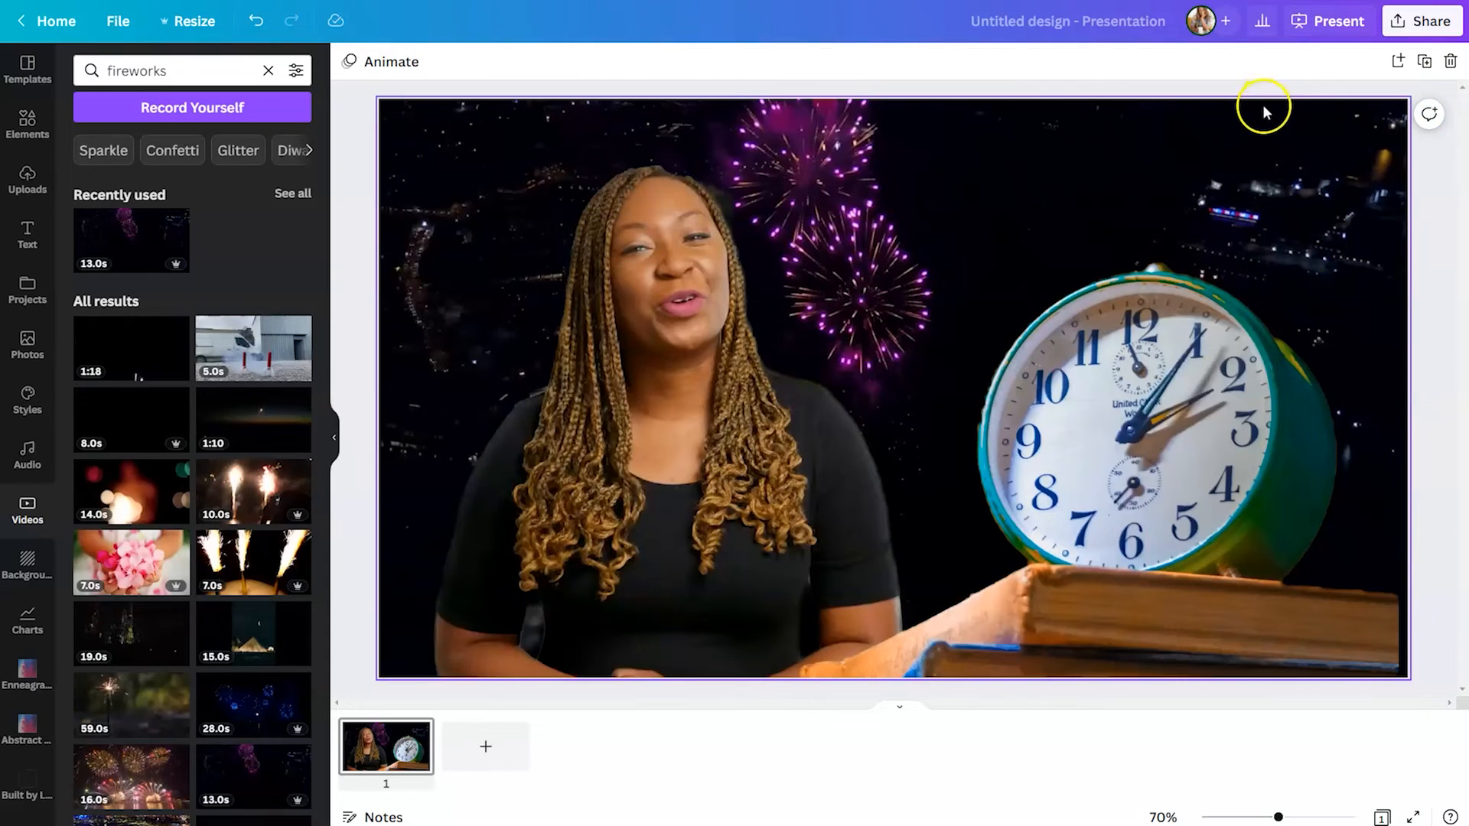
mouse_move(1338, 19)
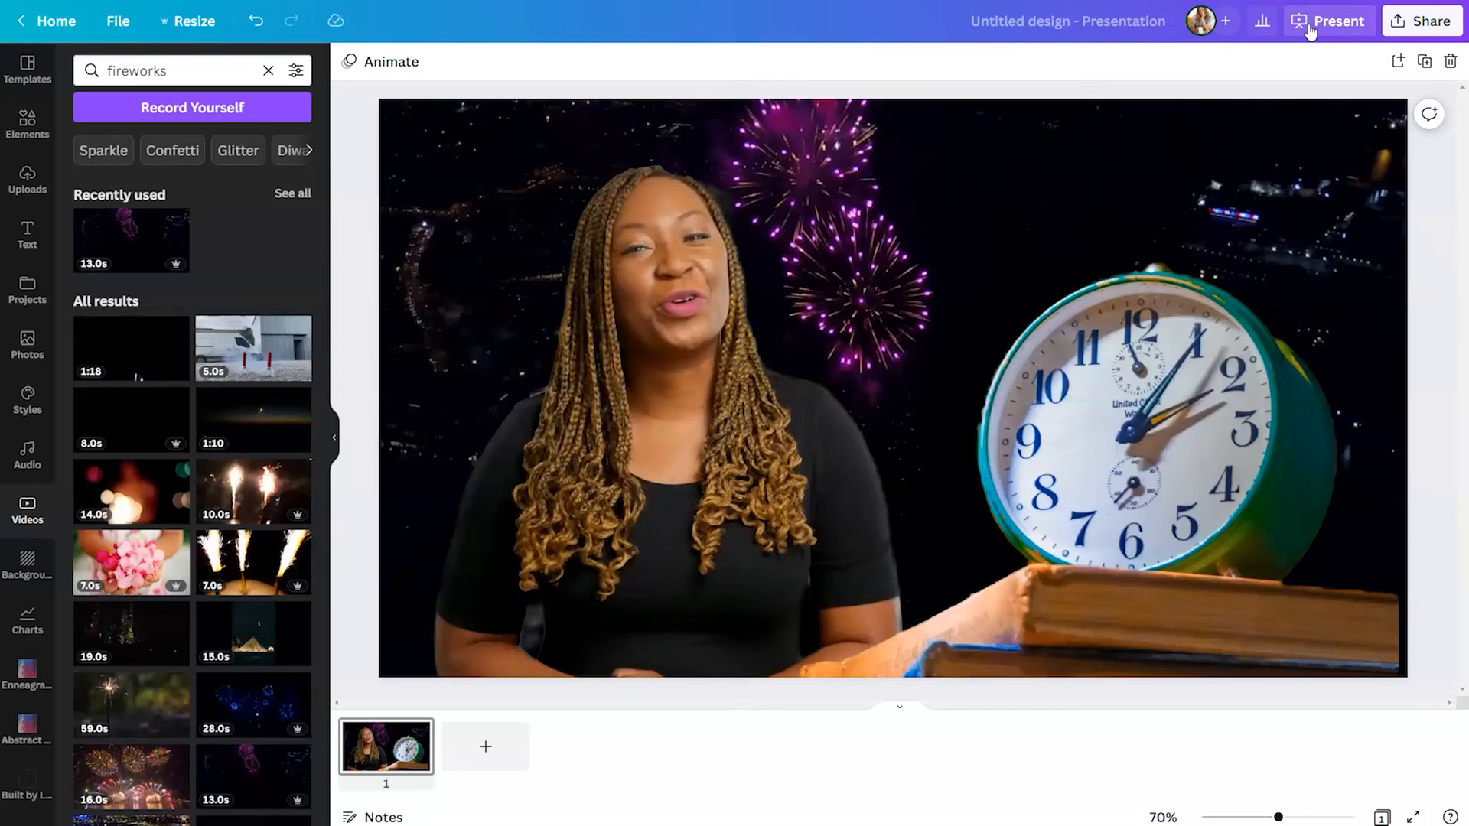
mouse_move(1121, 44)
text(Firework Time)
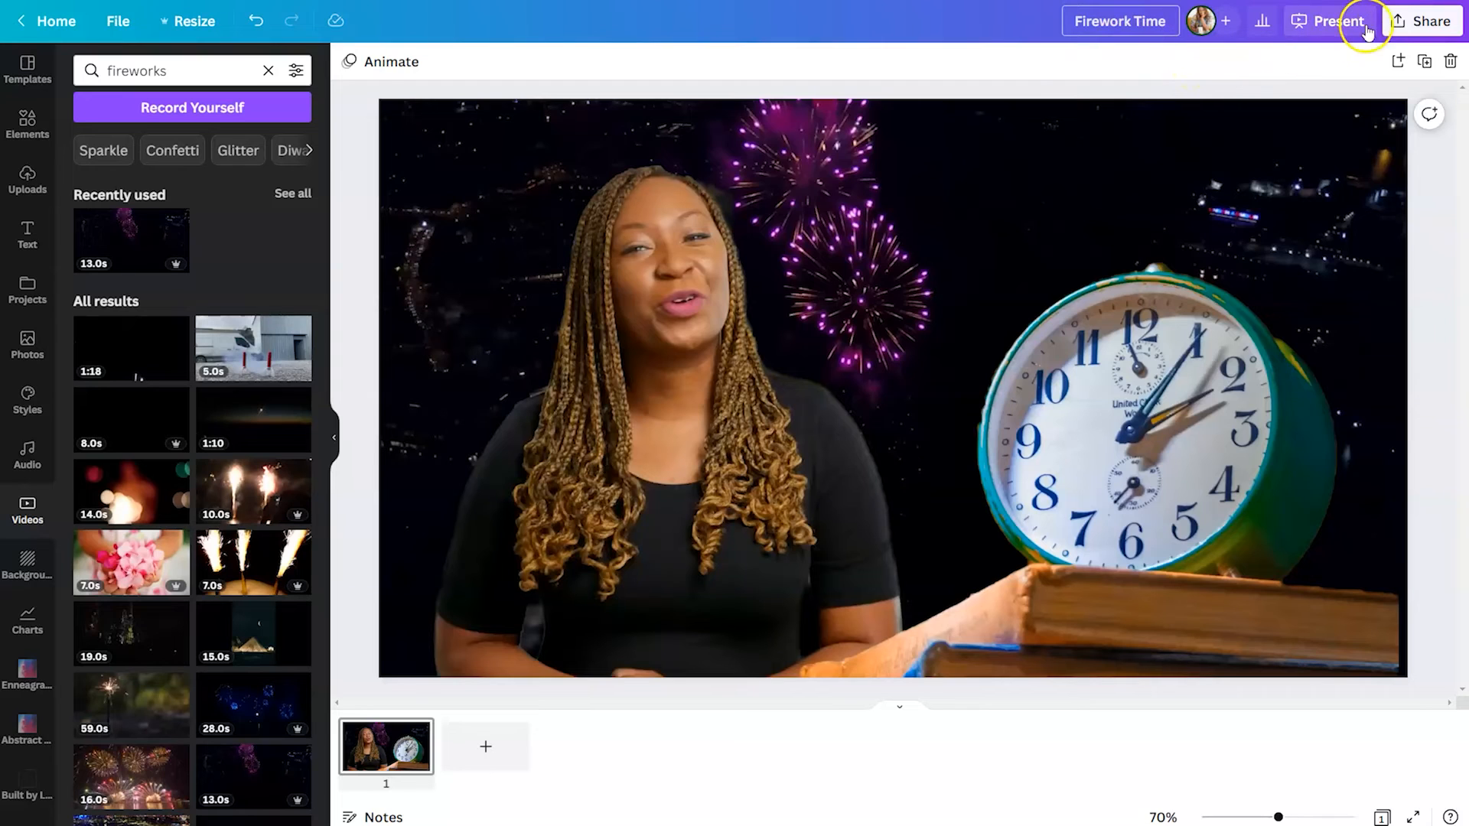
Step: Download the 'Firework Time' design as an MP4 video via Share > Download
click(1423, 20)
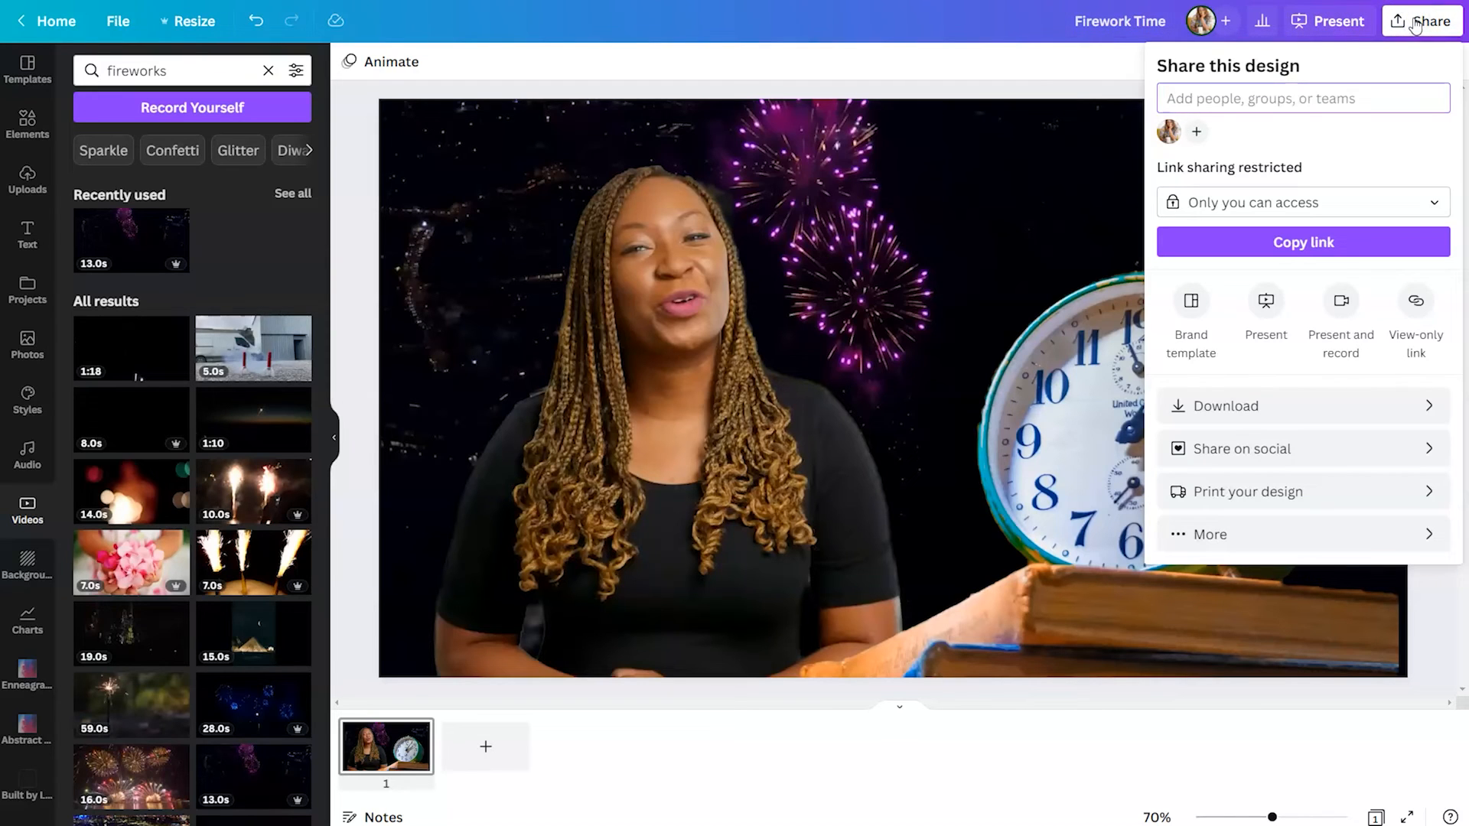
click(1225, 405)
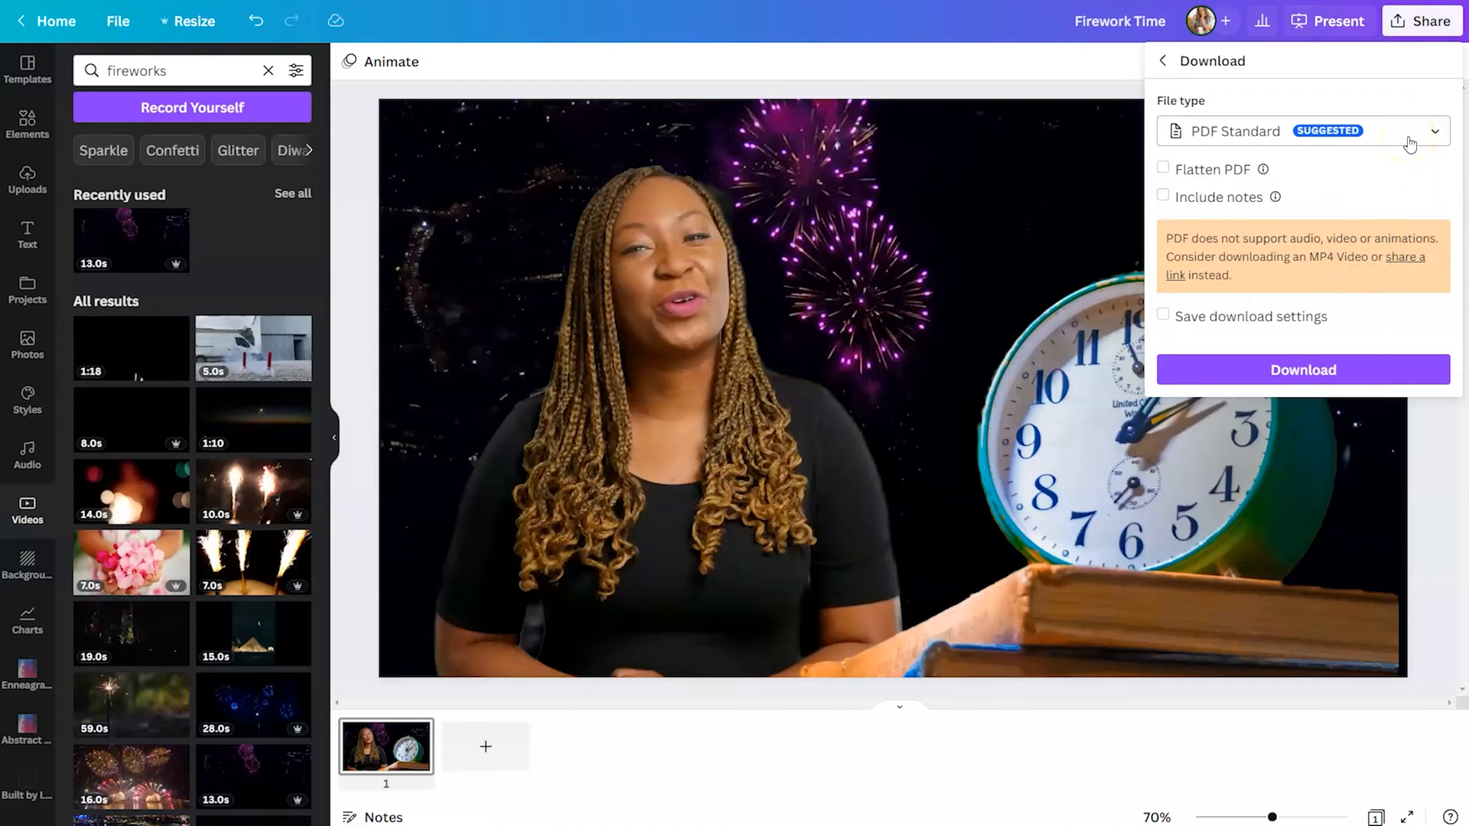
click(1300, 130)
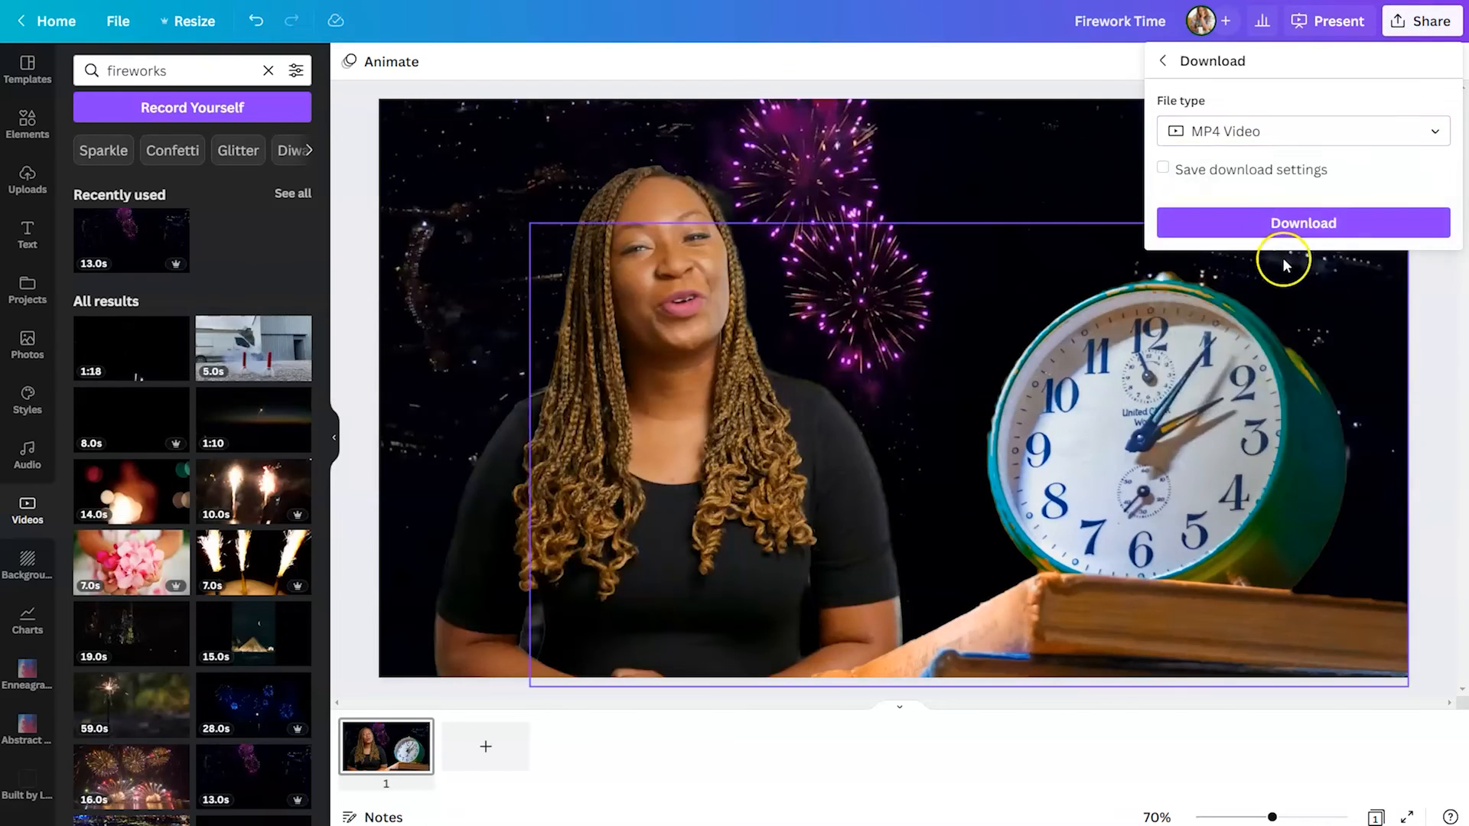
click(1301, 223)
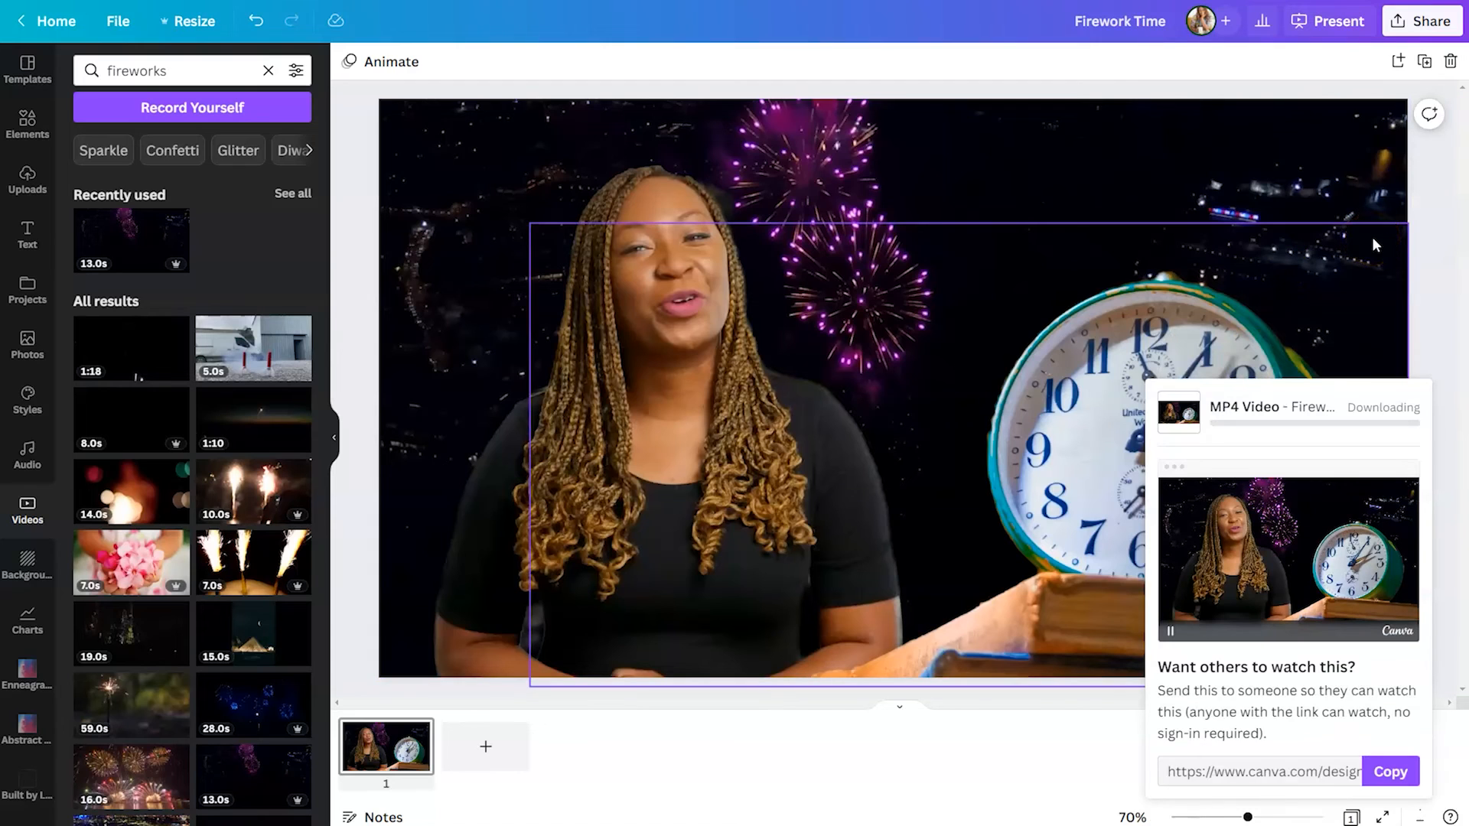